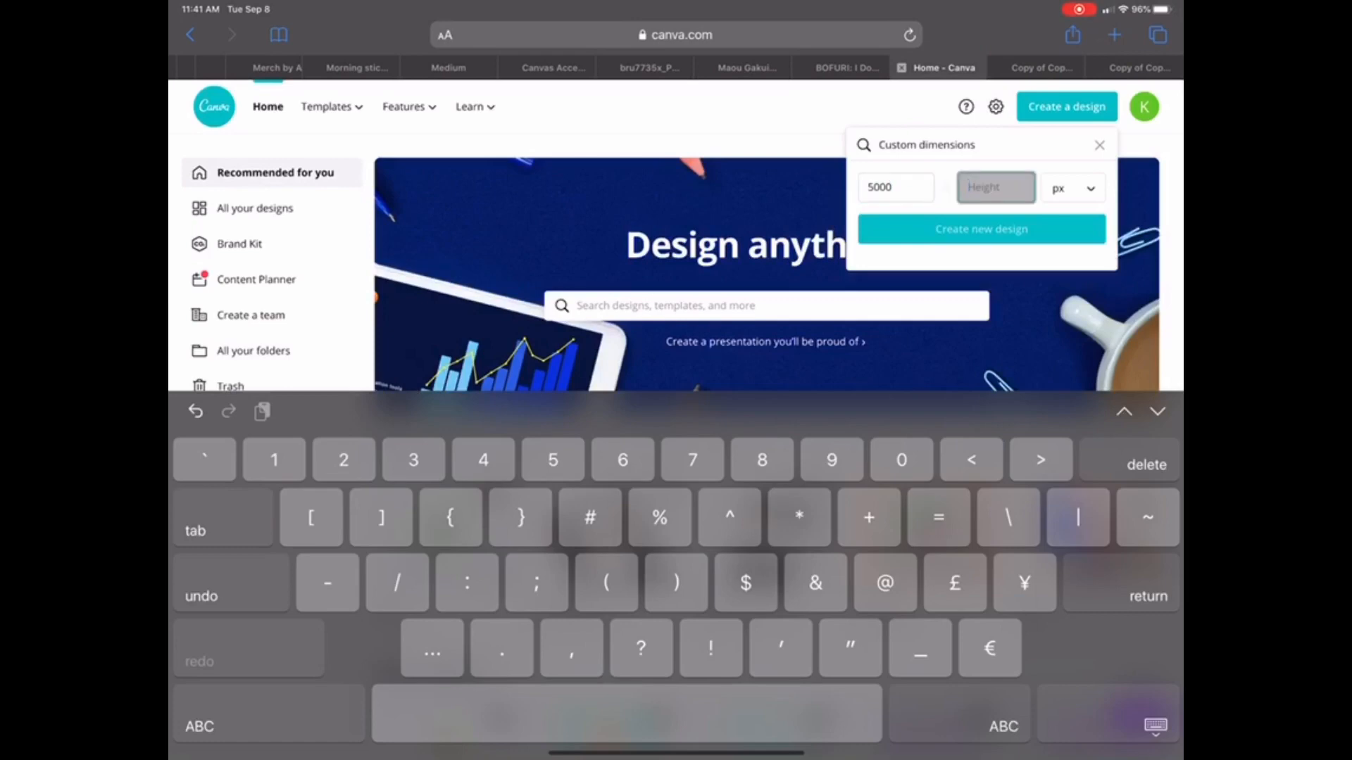
Step: Create a new custom 5000 × 5000 px blank design
{"action": "type", "text": "5000"}
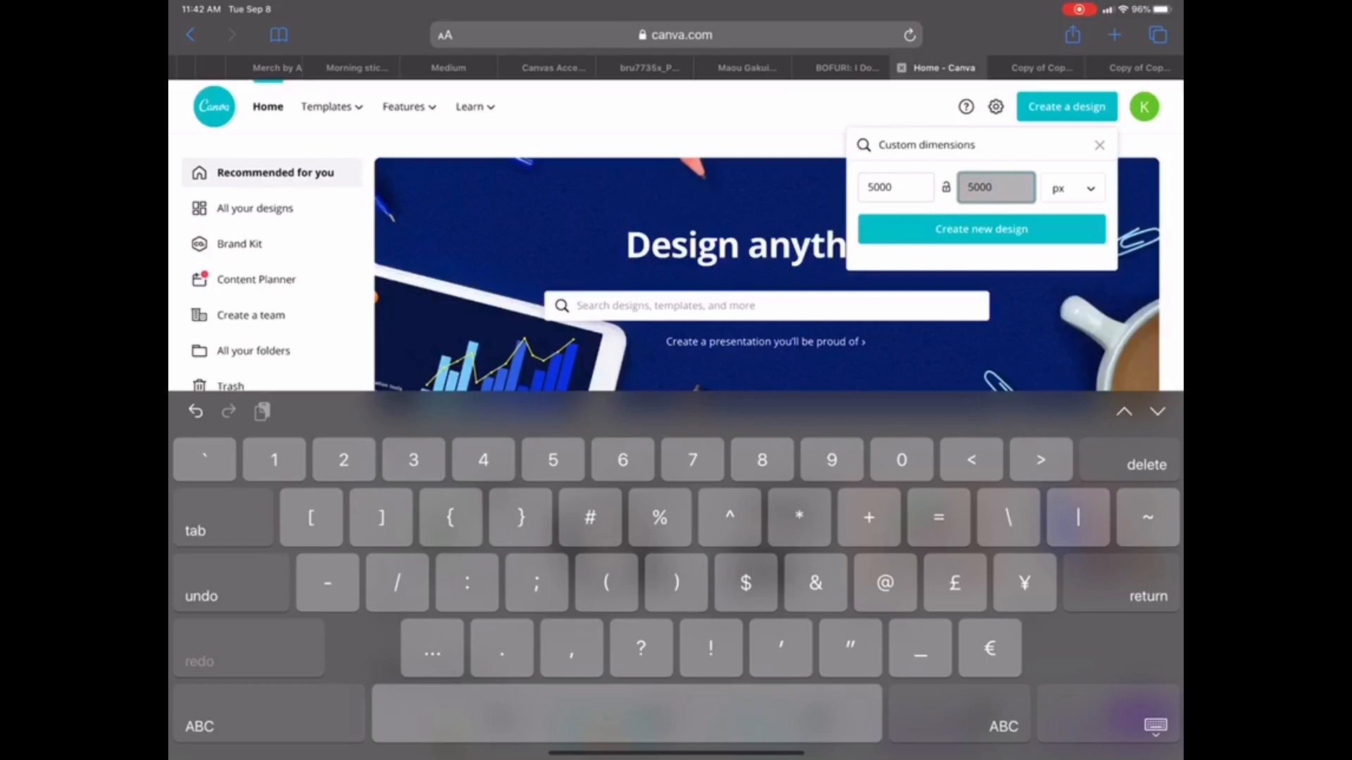
{"action": "left_click", "coordinate": [980, 228]}
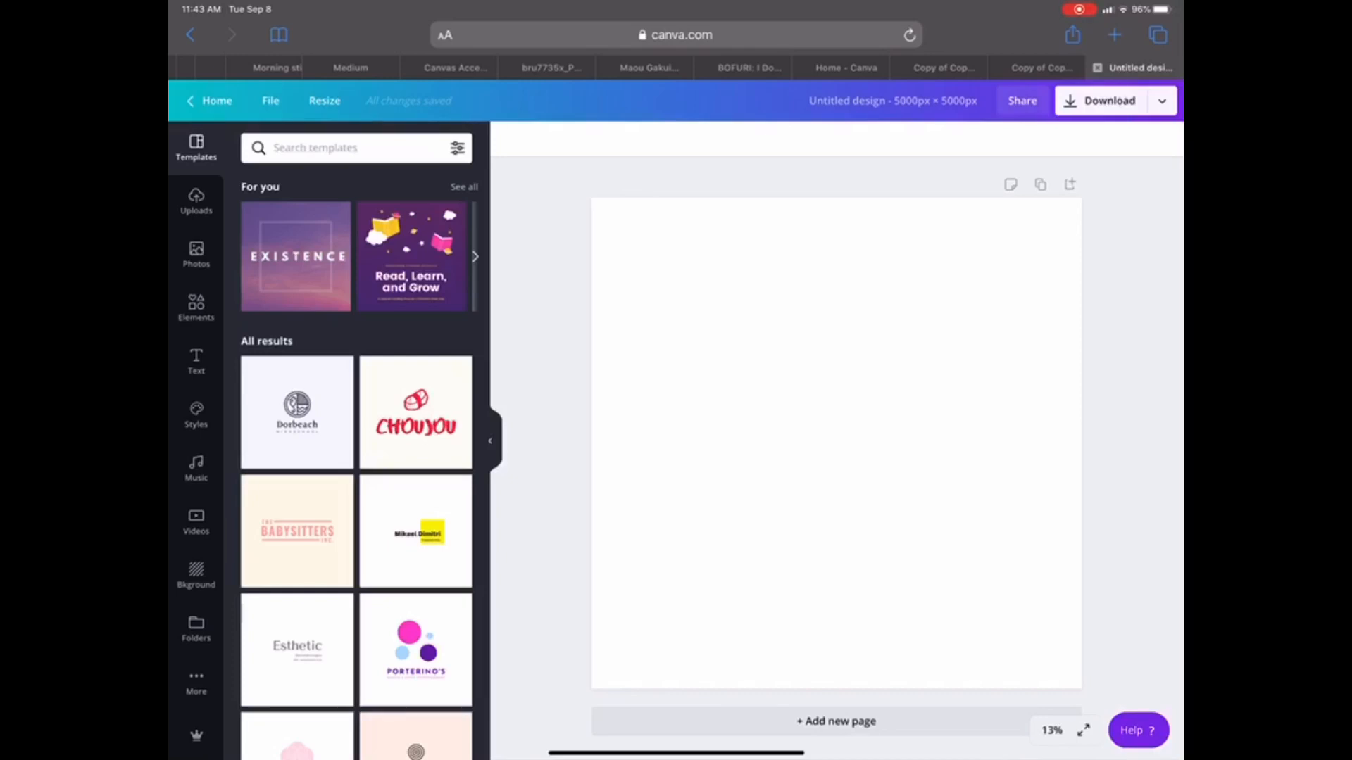
{"action": "scroll", "scroll_direction": "down", "scroll_amount": 3}
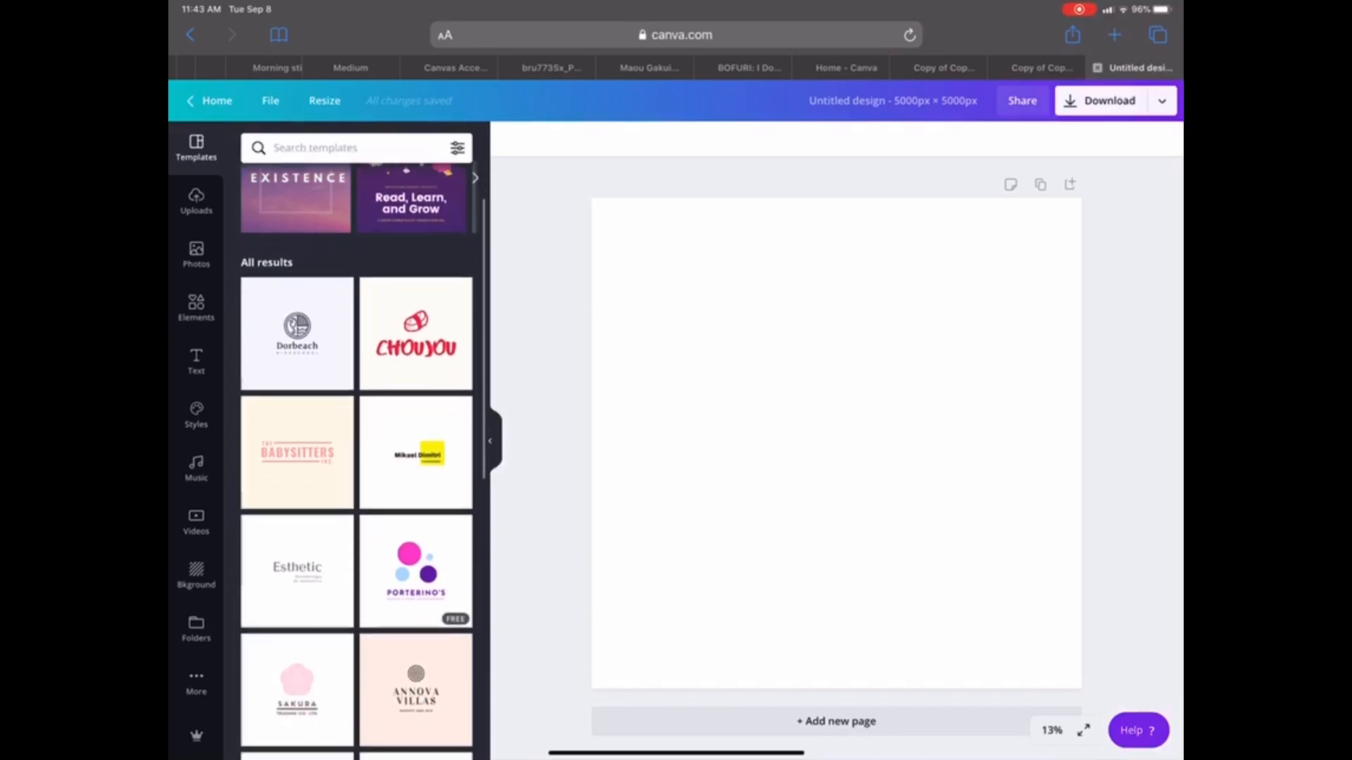
{"action": "scroll", "scroll_direction": "down", "scroll_amount": 3}
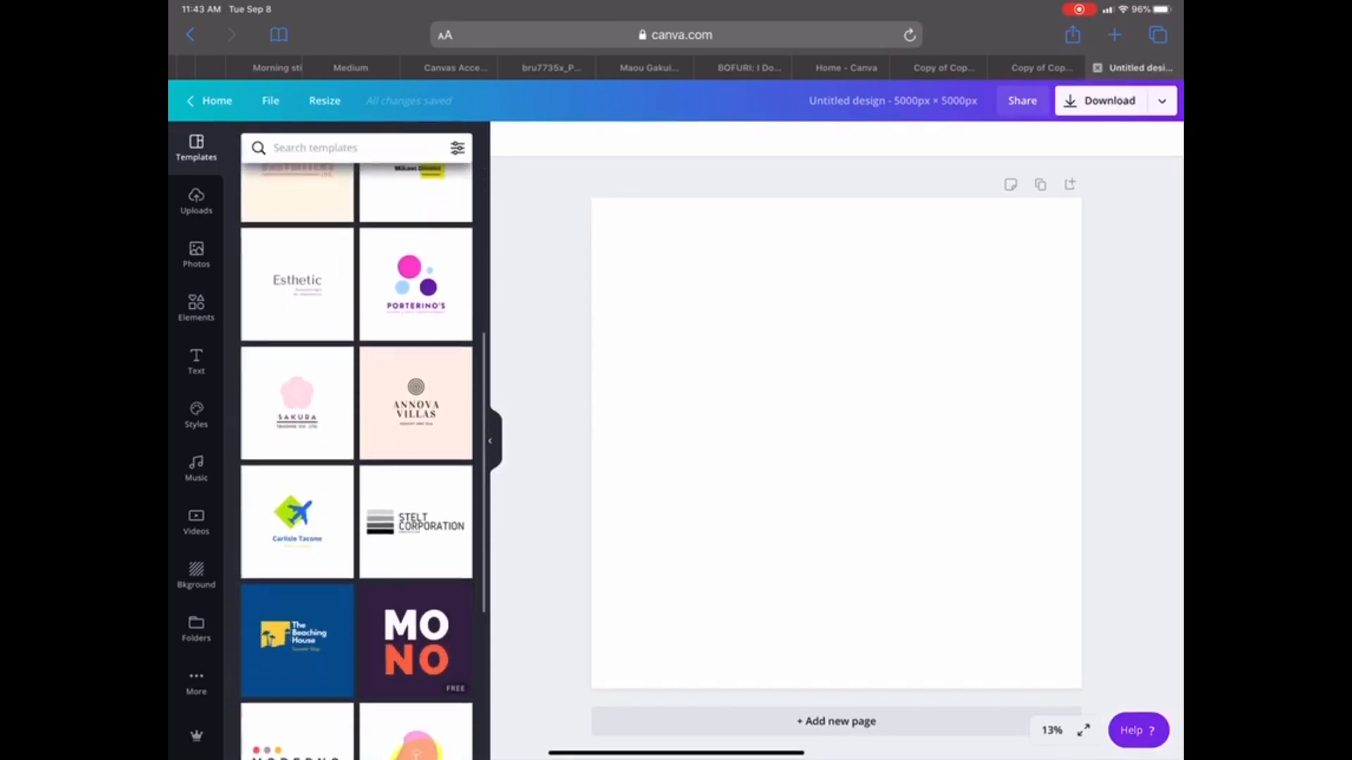
{"action": "scroll", "scroll_direction": "down", "scroll_amount": 3}
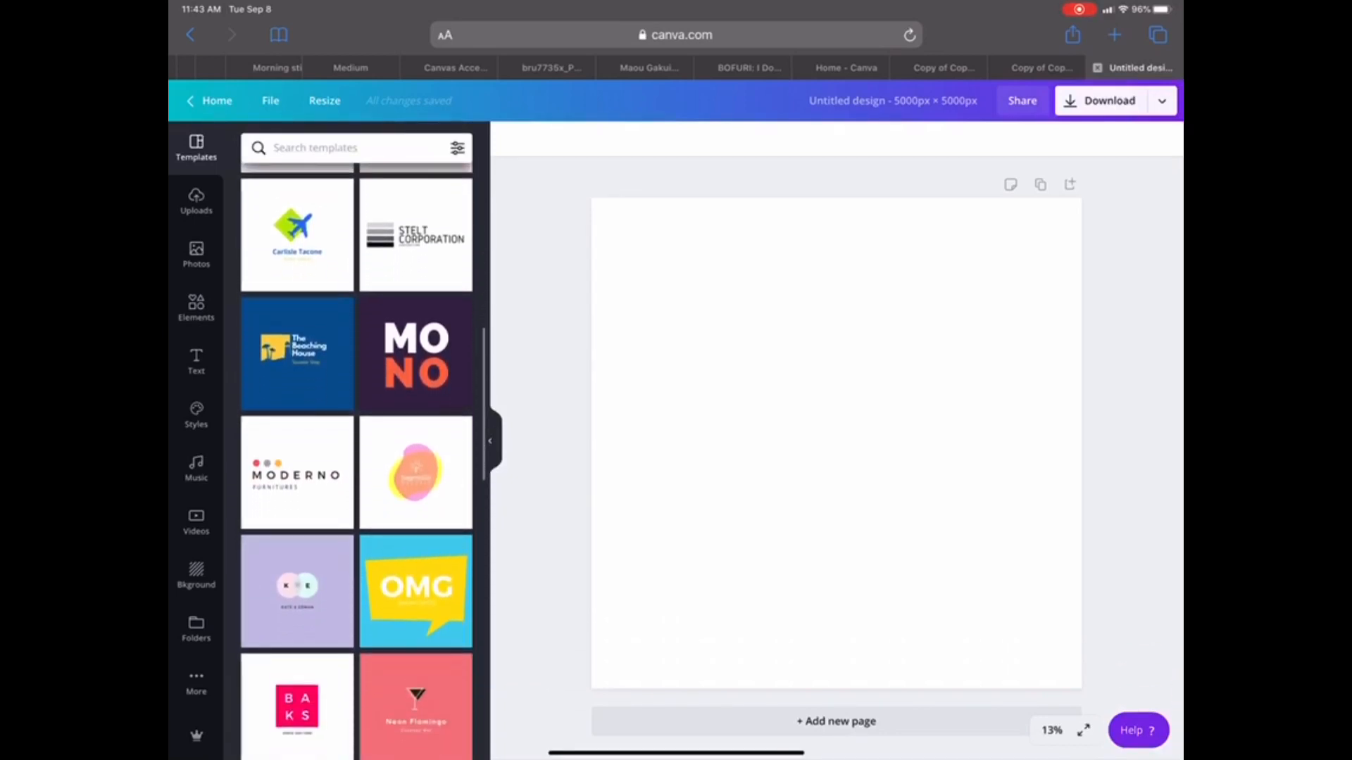
{"action": "scroll", "scroll_direction": "down", "scroll_amount": 3}
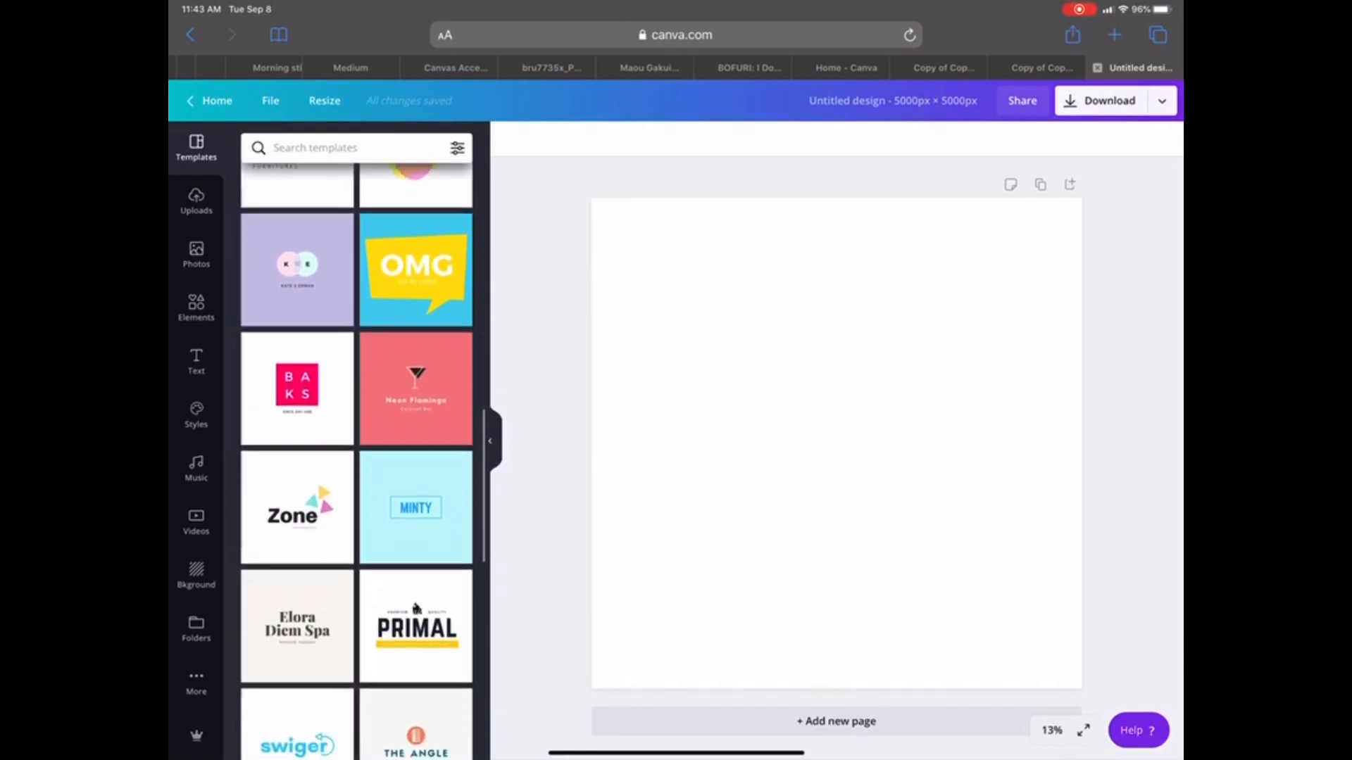
{"action": "scroll", "scroll_direction": "down", "scroll_amount": 3}
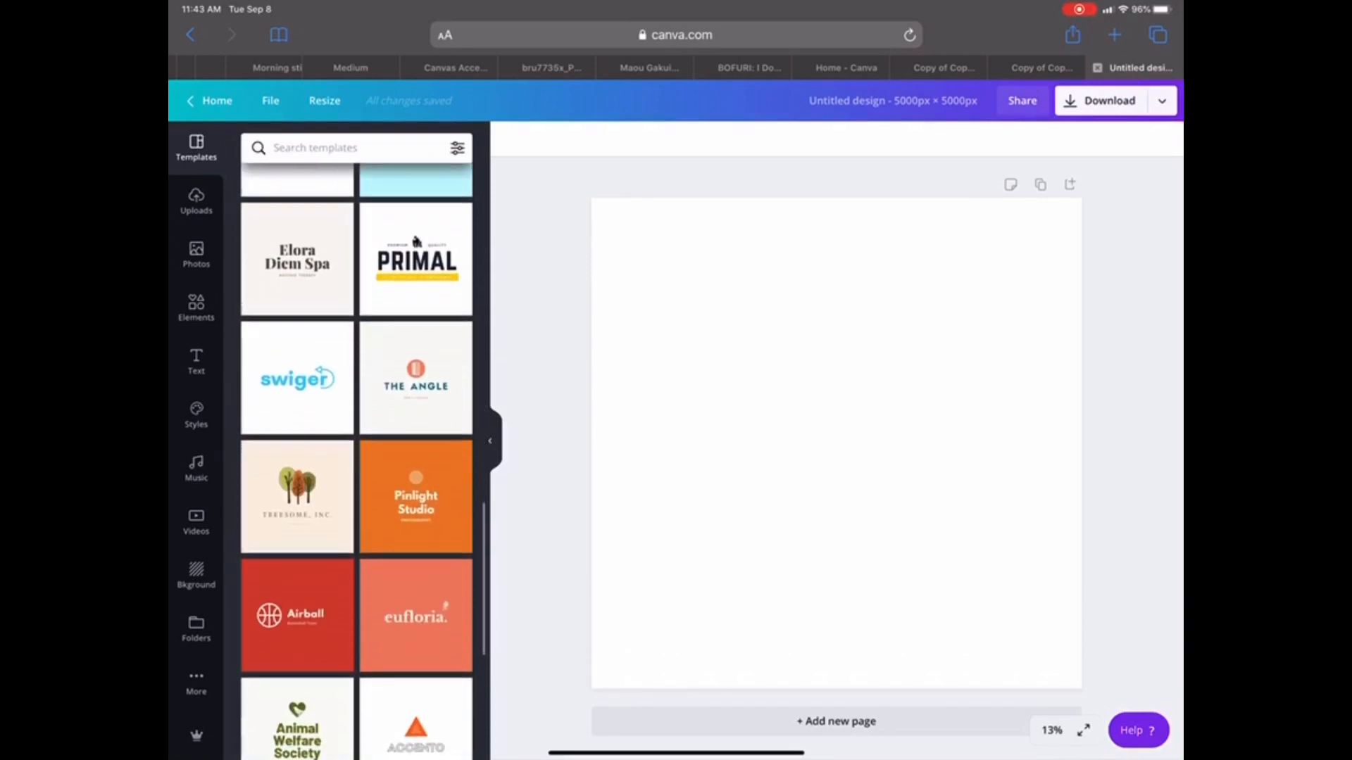
{"action": "scroll", "scroll_direction": "down", "scroll_amount": 3}
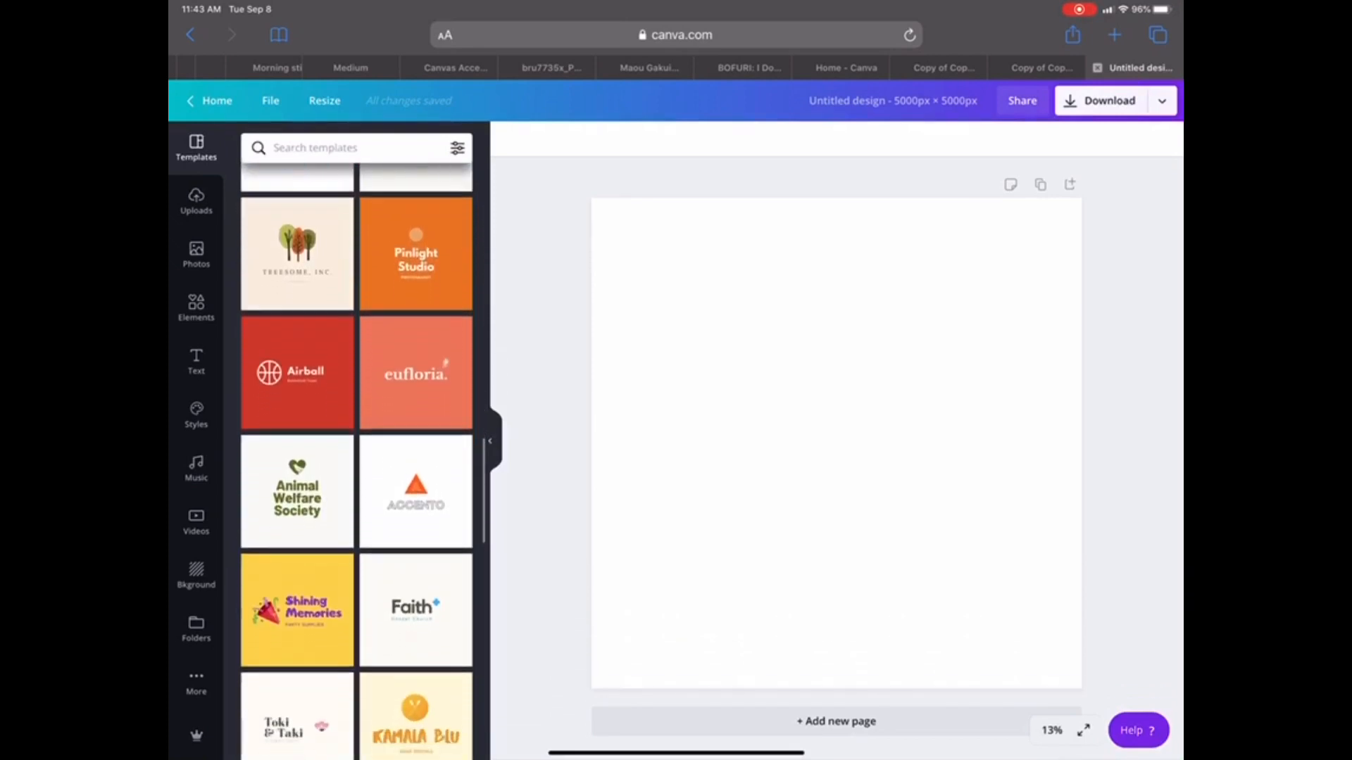
{"action": "scroll", "scroll_direction": "down", "scroll_amount": 3}
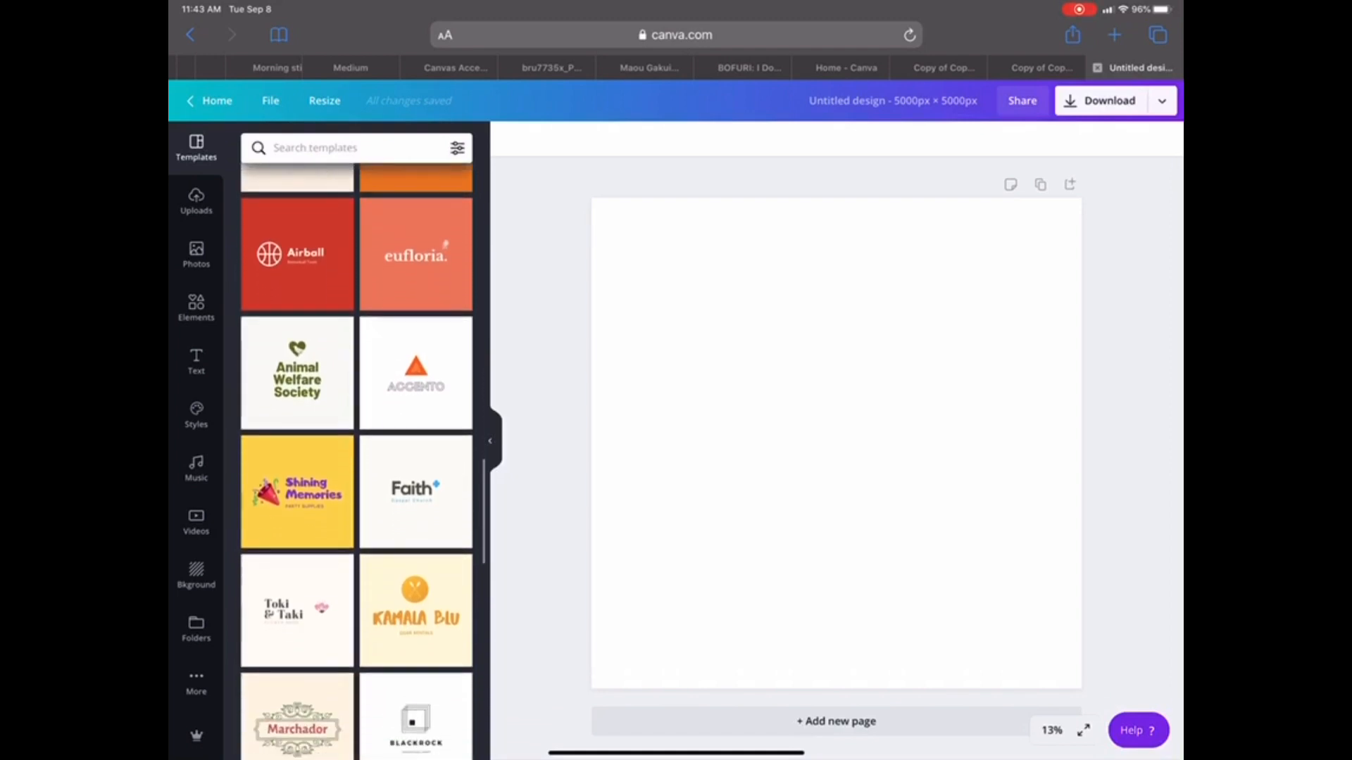
{"action": "scroll", "scroll_direction": "down", "scroll_amount": 3}
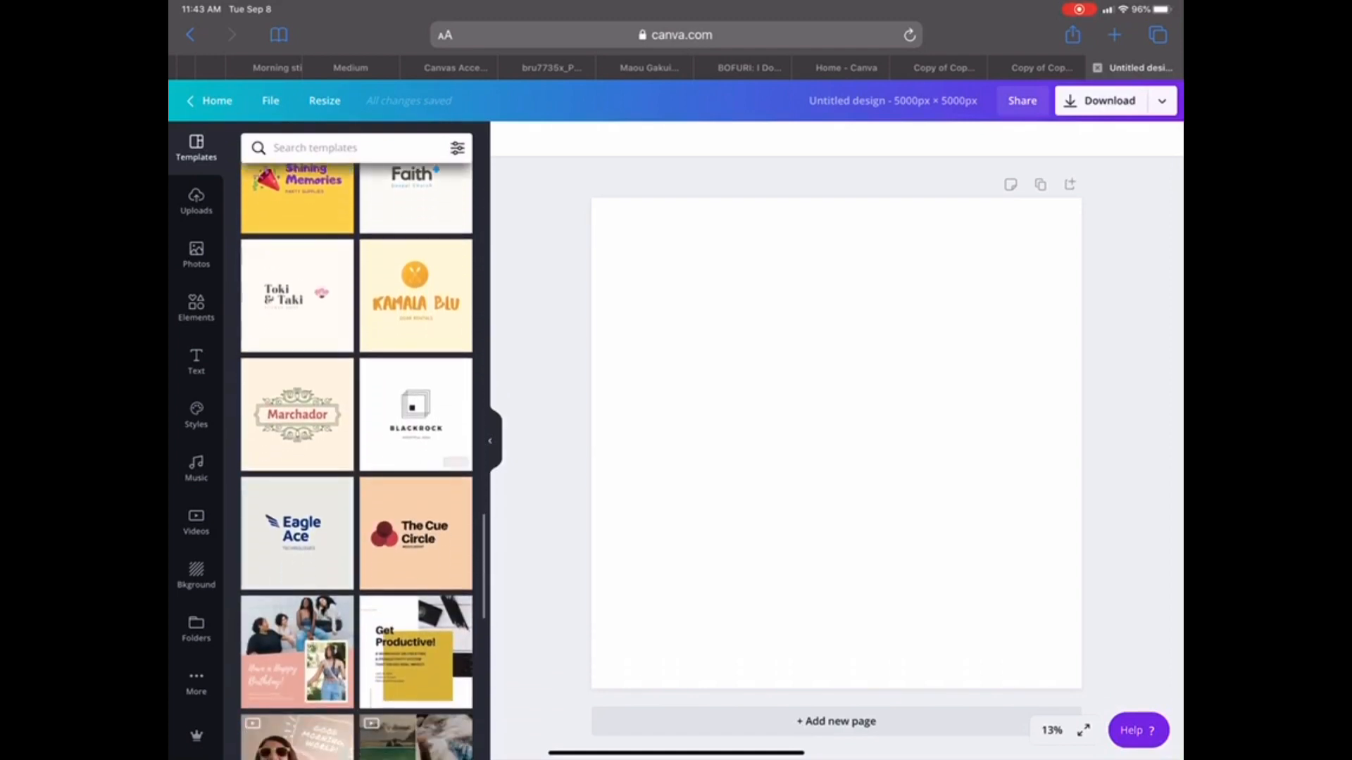
{"action": "scroll", "scroll_direction": "down", "scroll_amount": 3}
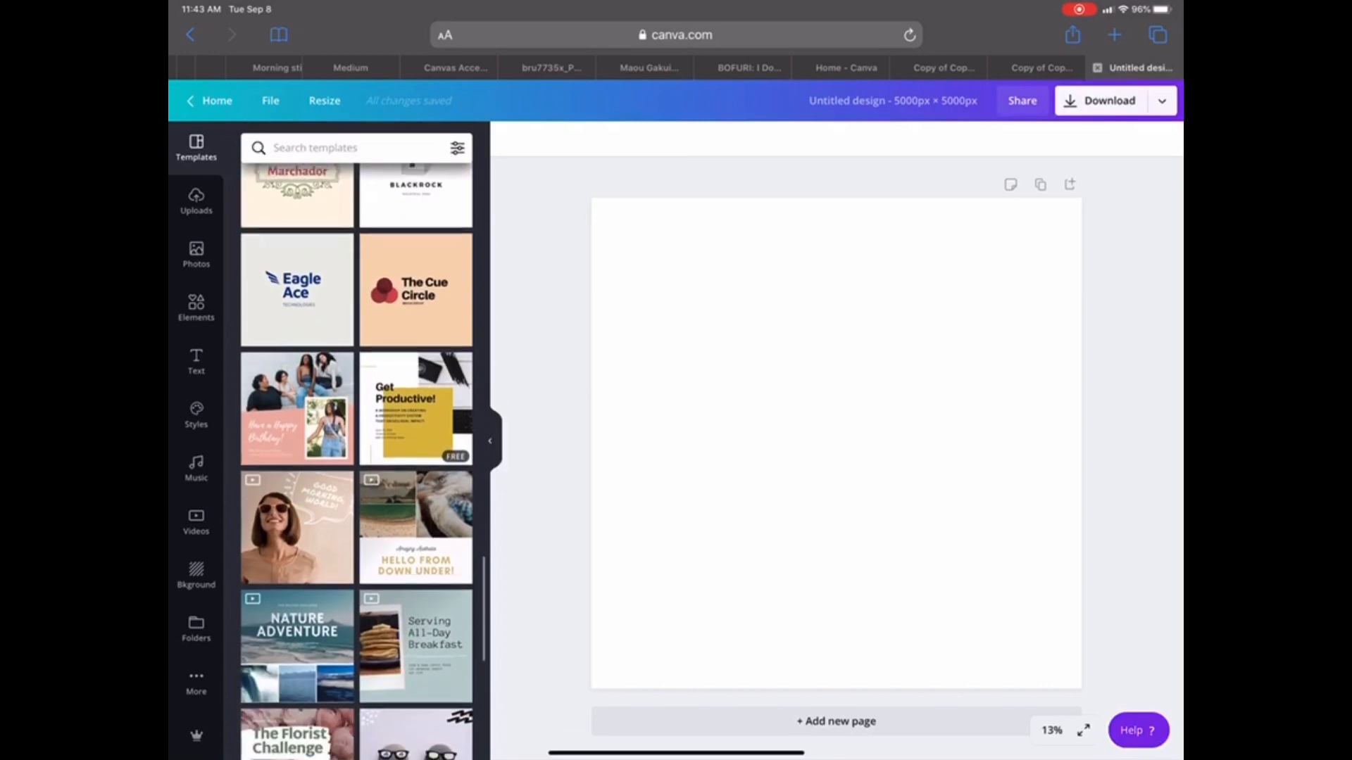
{"action": "scroll", "scroll_direction": "down", "scroll_amount": 3}
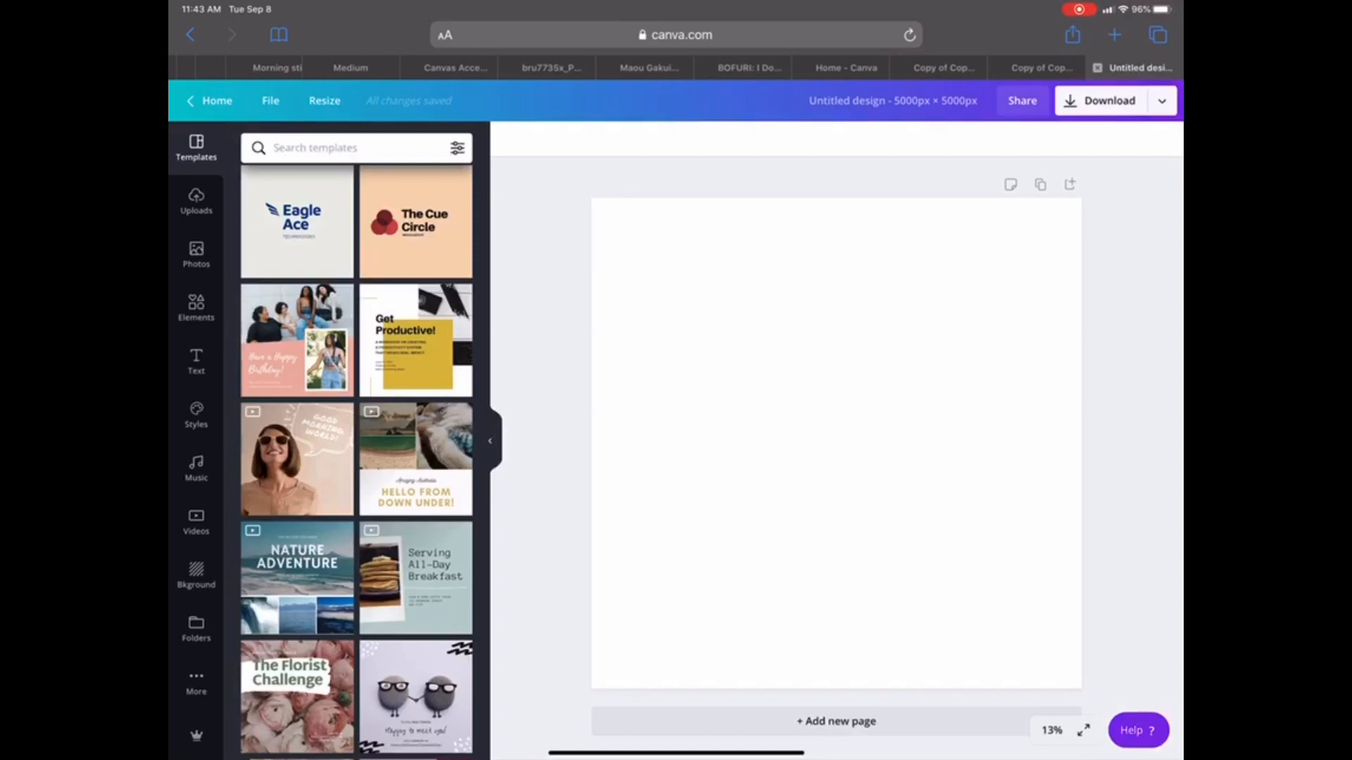
{"action": "scroll", "scroll_direction": "down", "scroll_amount": 3}
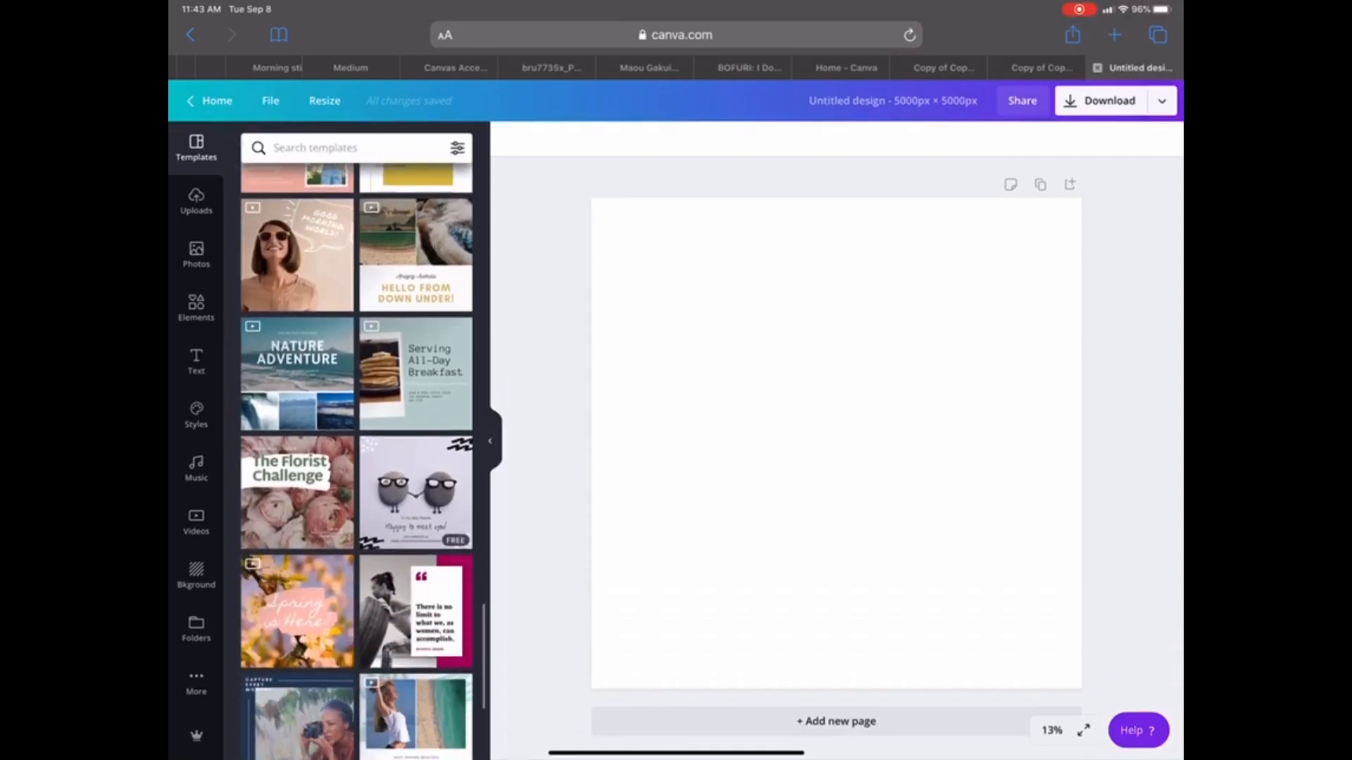
{"action": "scroll", "scroll_direction": "down", "scroll_amount": 3}
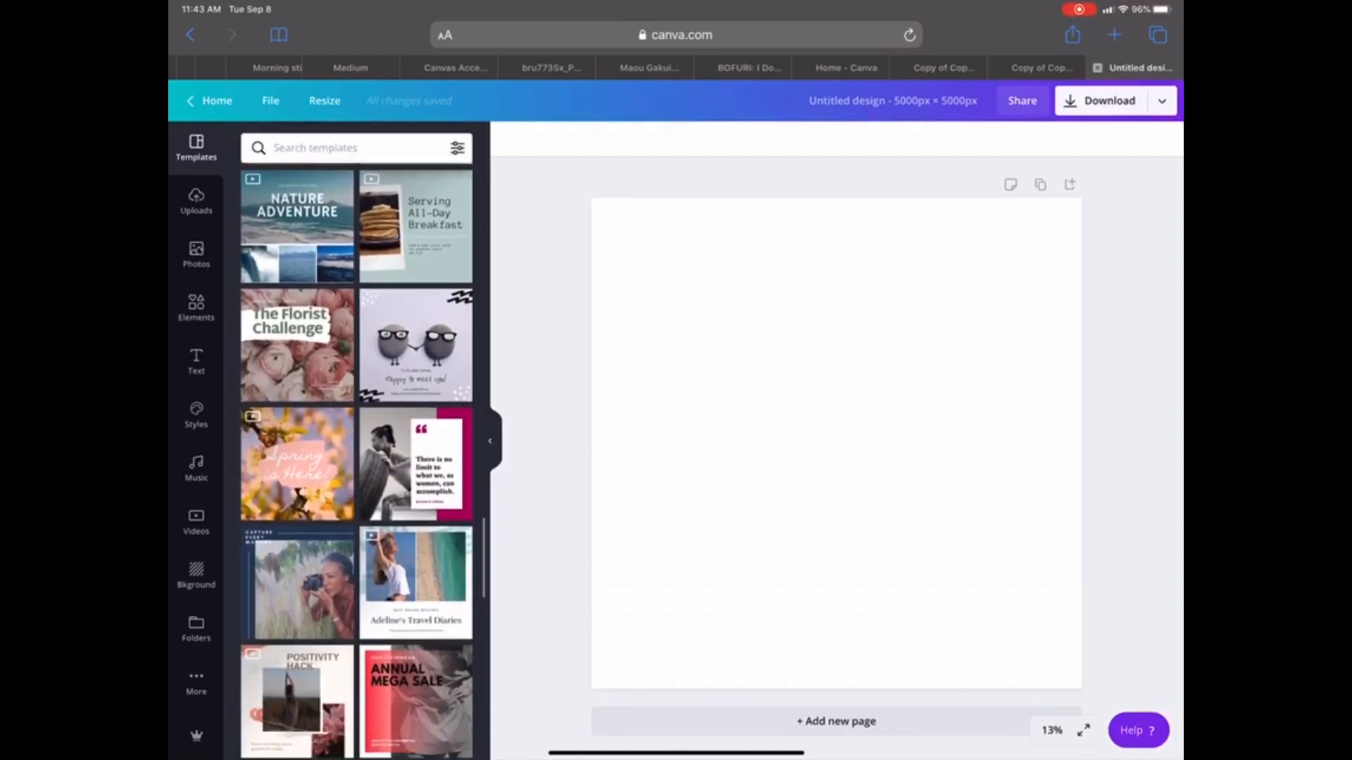
{"action": "scroll", "scroll_direction": "down", "scroll_amount": 3}
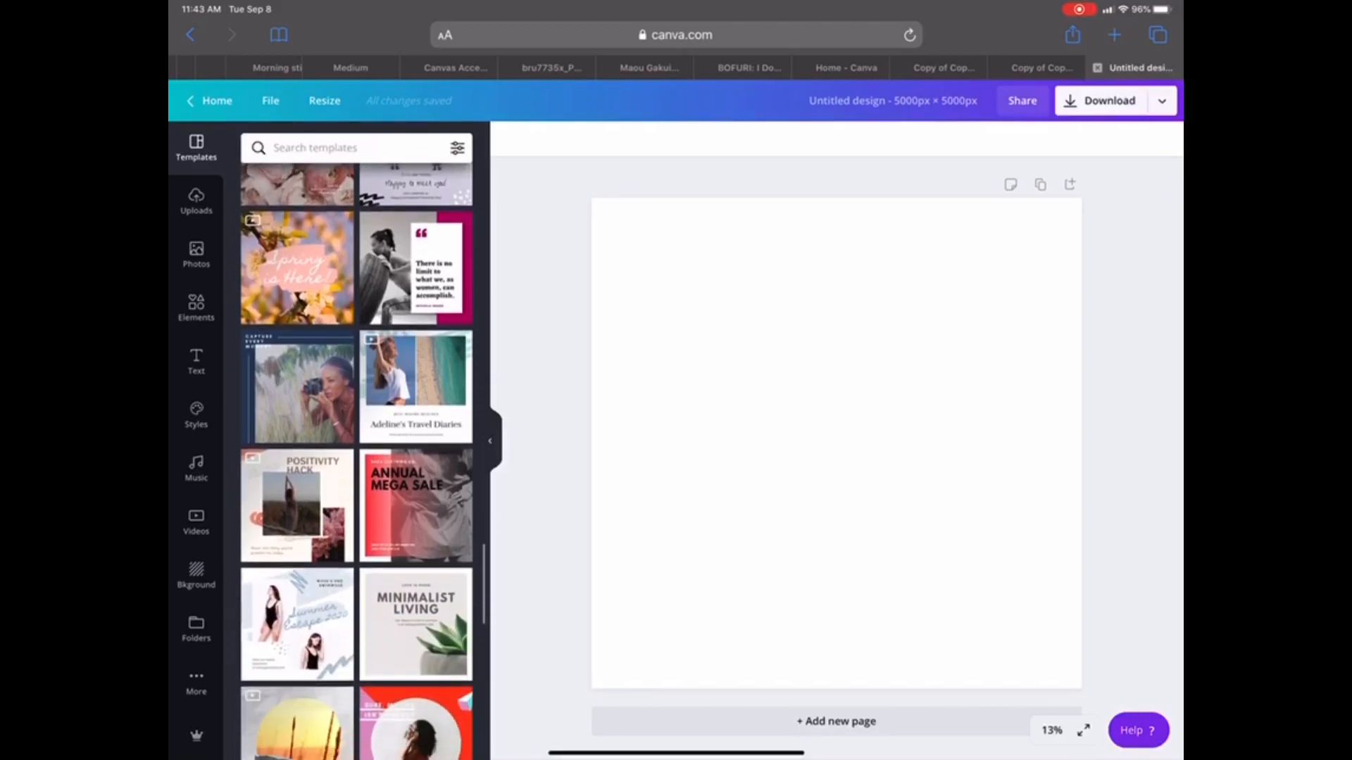
{"action": "scroll", "scroll_direction": "down", "scroll_amount": 3}
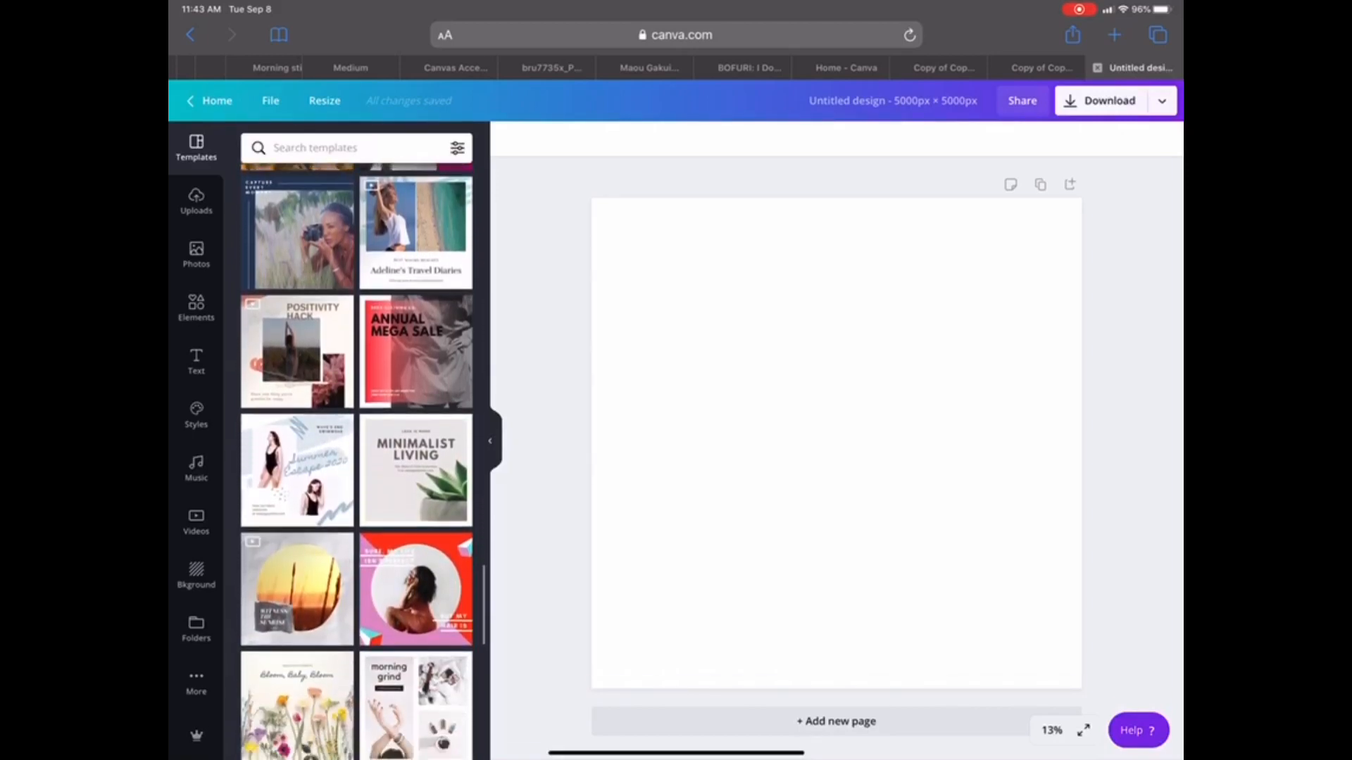
{"action": "scroll", "scroll_direction": "down", "scroll_amount": 3}
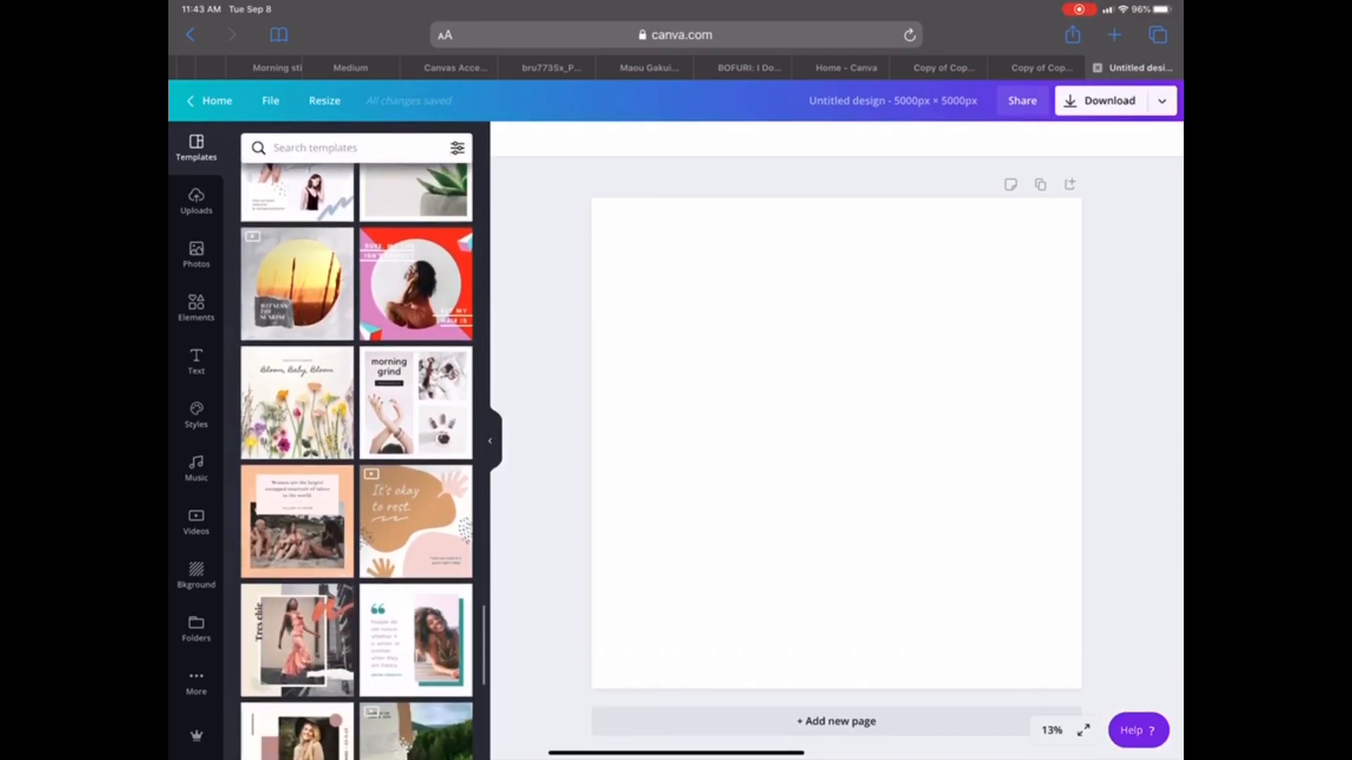
{"action": "scroll", "scroll_direction": "down", "scroll_amount": 3}
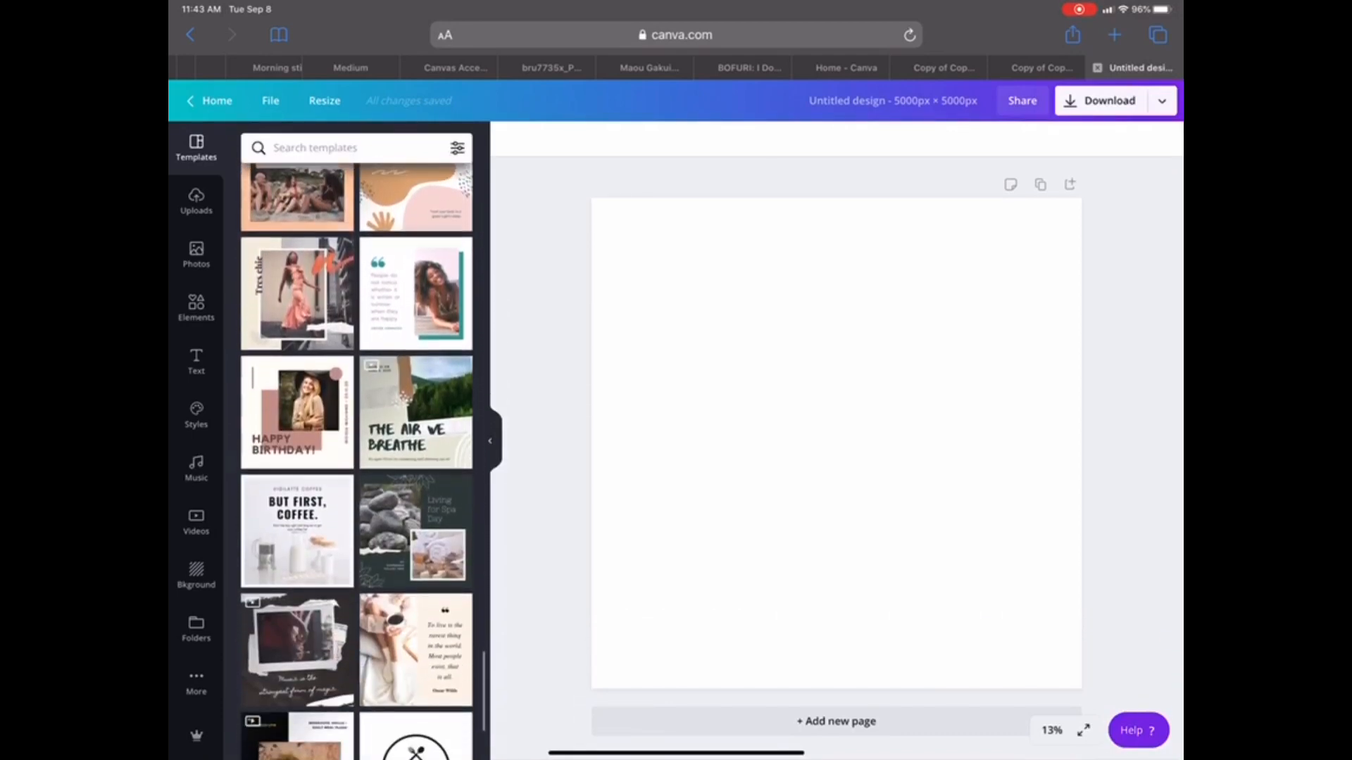
{"action": "scroll", "scroll_direction": "down", "scroll_amount": 3}
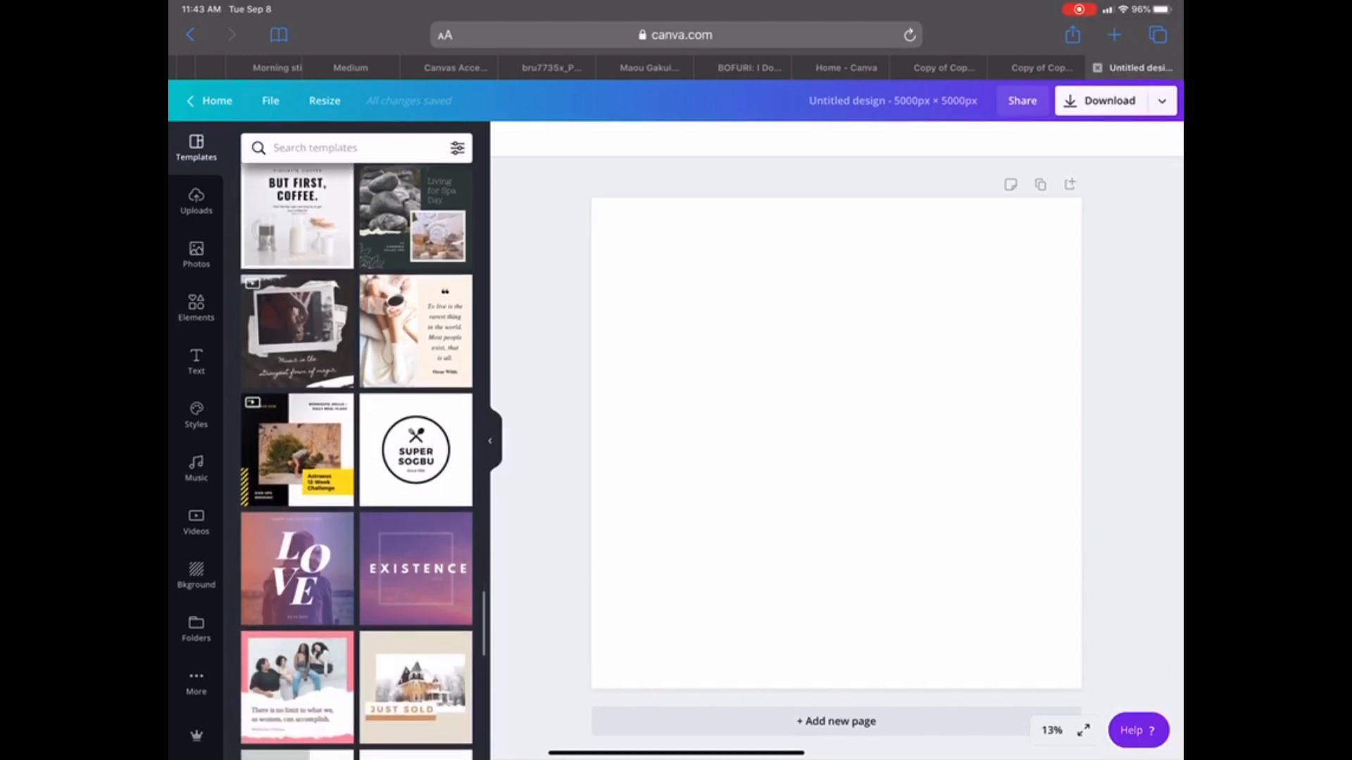
{"action": "scroll", "scroll_direction": "down", "scroll_amount": 3}
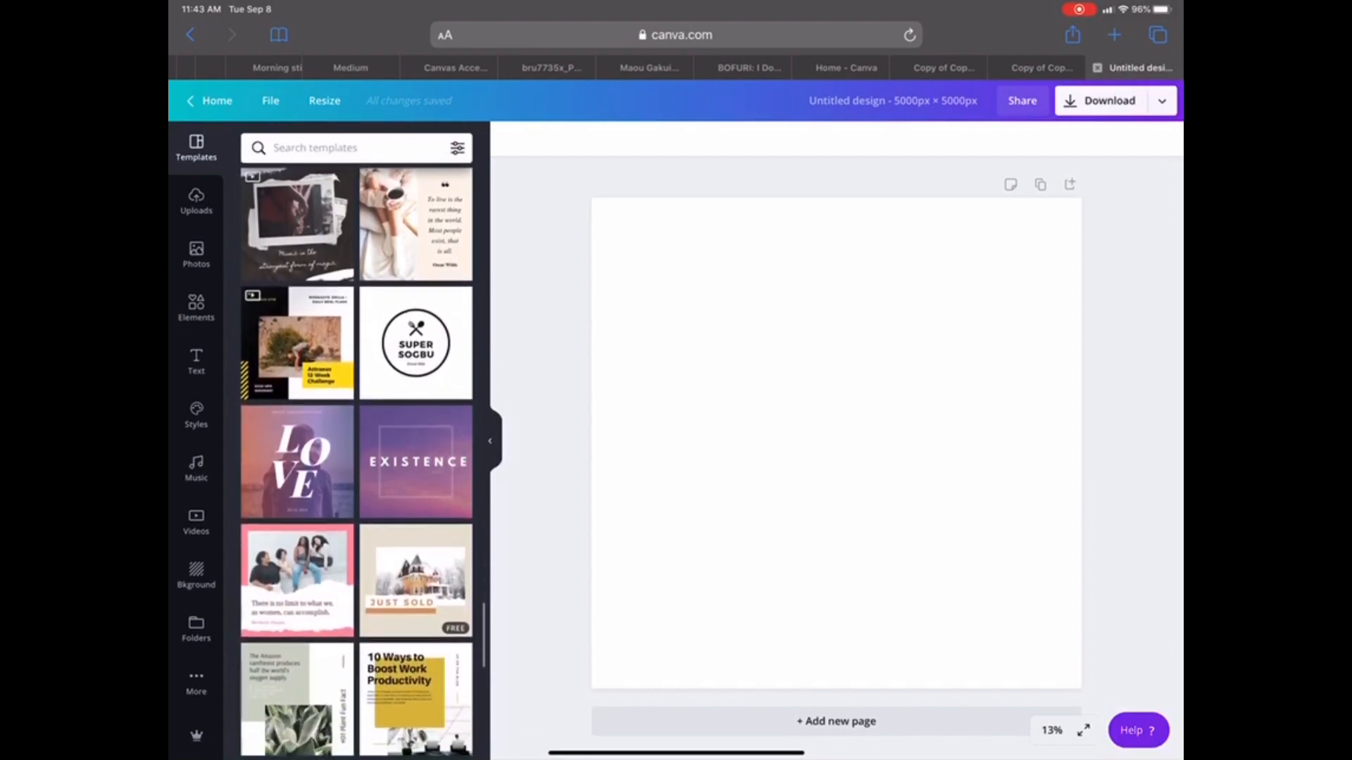
{"action": "scroll", "scroll_direction": "down", "scroll_amount": 3}
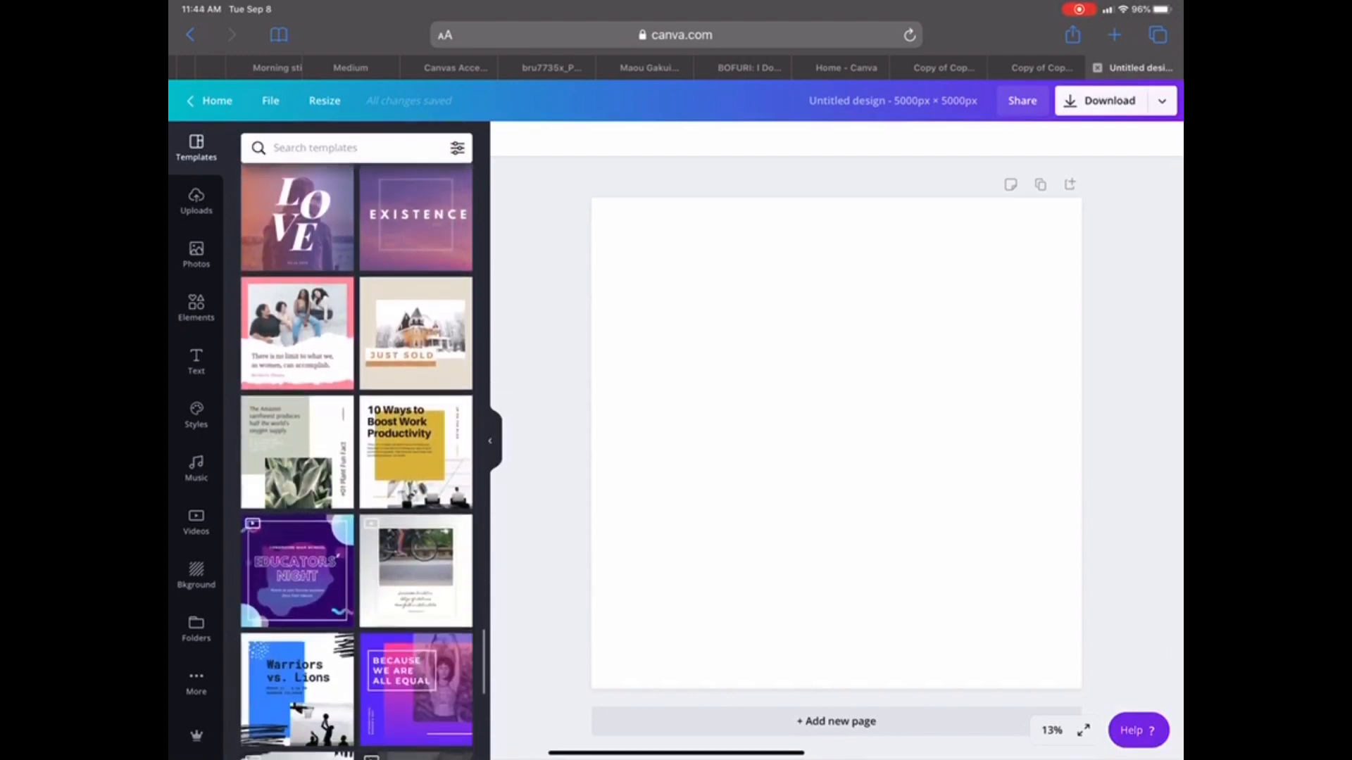
{"action": "scroll", "scroll_direction": "down", "scroll_amount": 3}
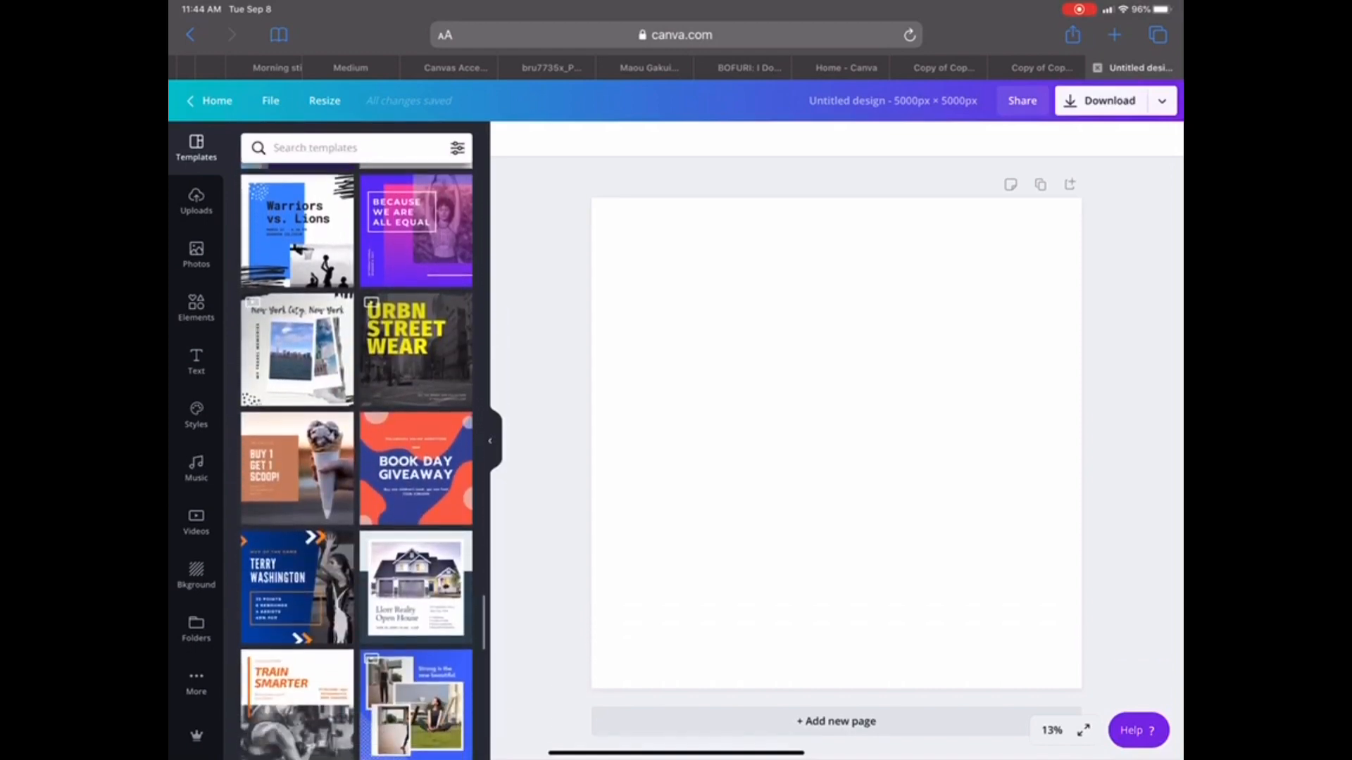
{"action": "scroll", "scroll_direction": "down", "scroll_amount": 3}
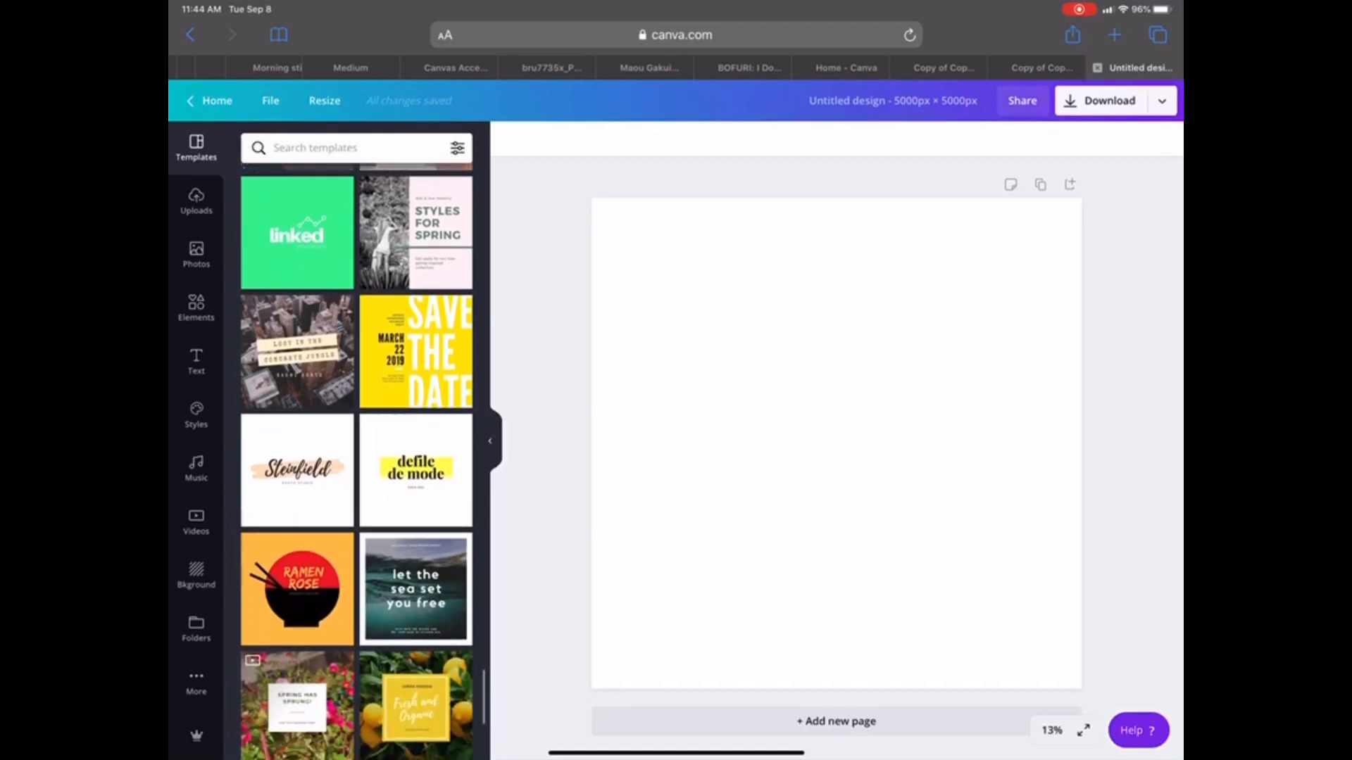
{"action": "scroll", "scroll_direction": "down", "scroll_amount": 3}
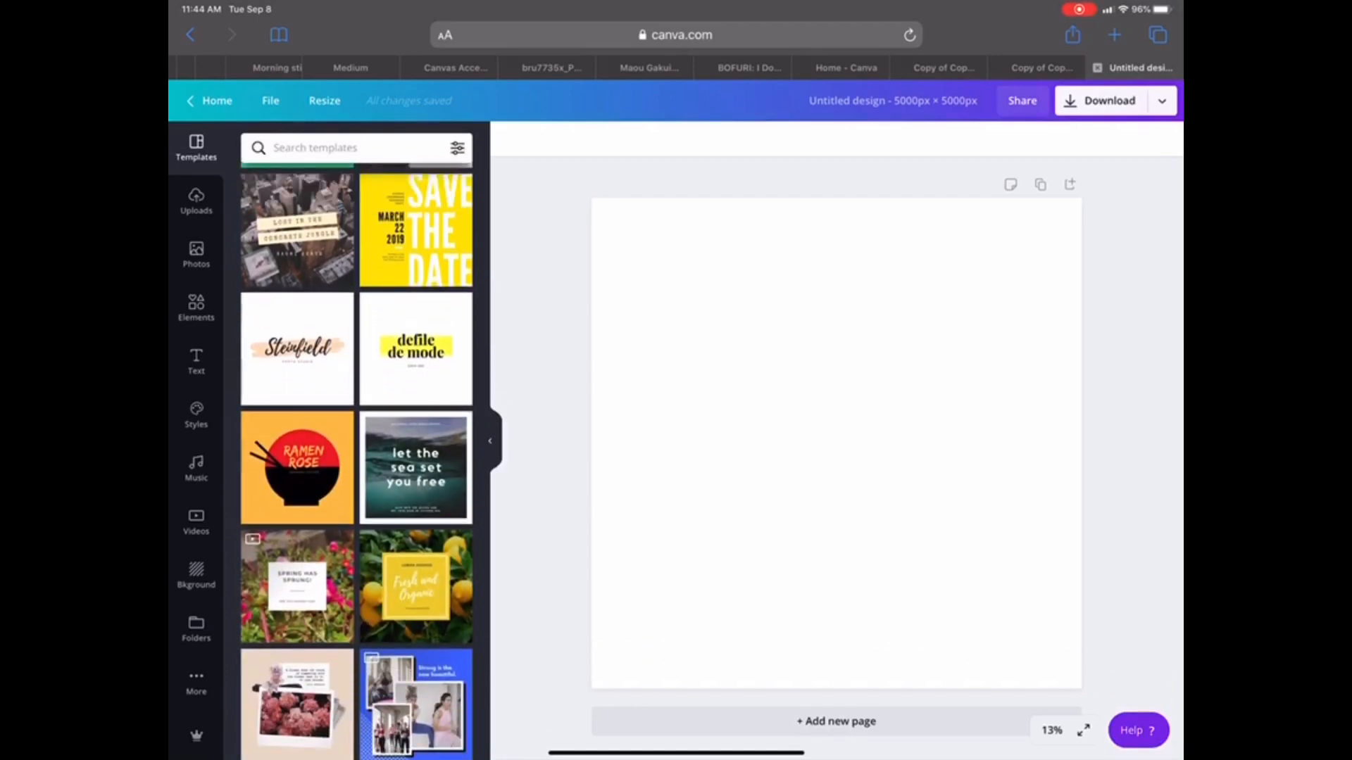
{"action": "left_click", "coordinate": [196, 255]}
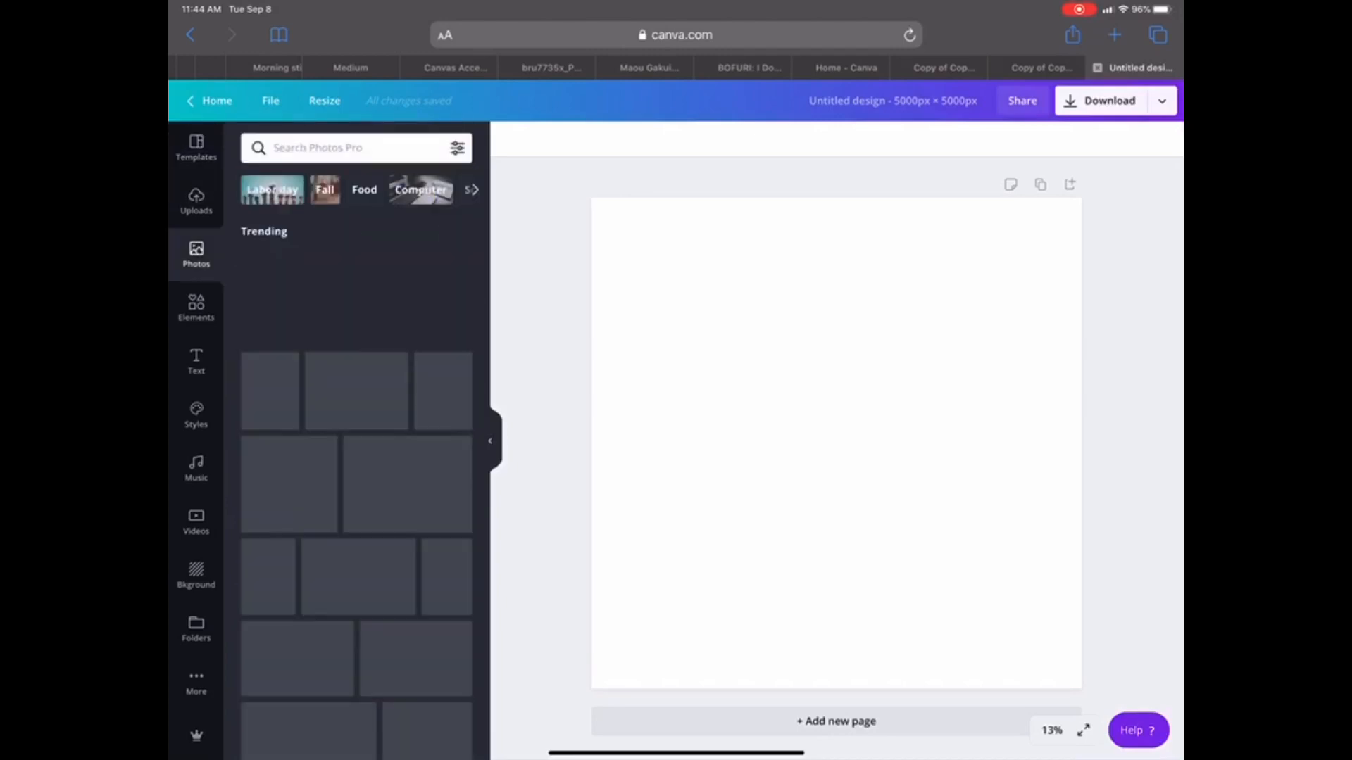
{"action": "left_click", "coordinate": [196, 307]}
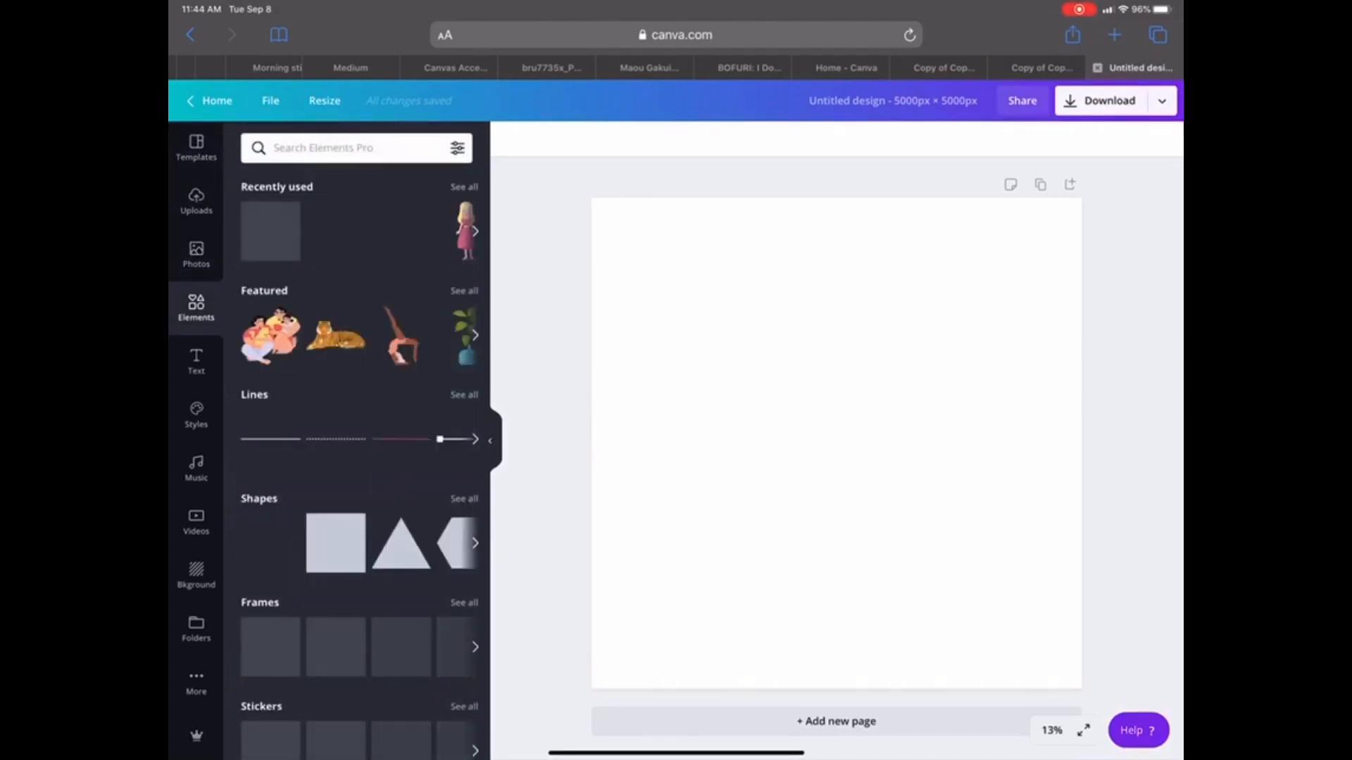
{"action": "scroll", "scroll_direction": "down", "scroll_amount": 3}
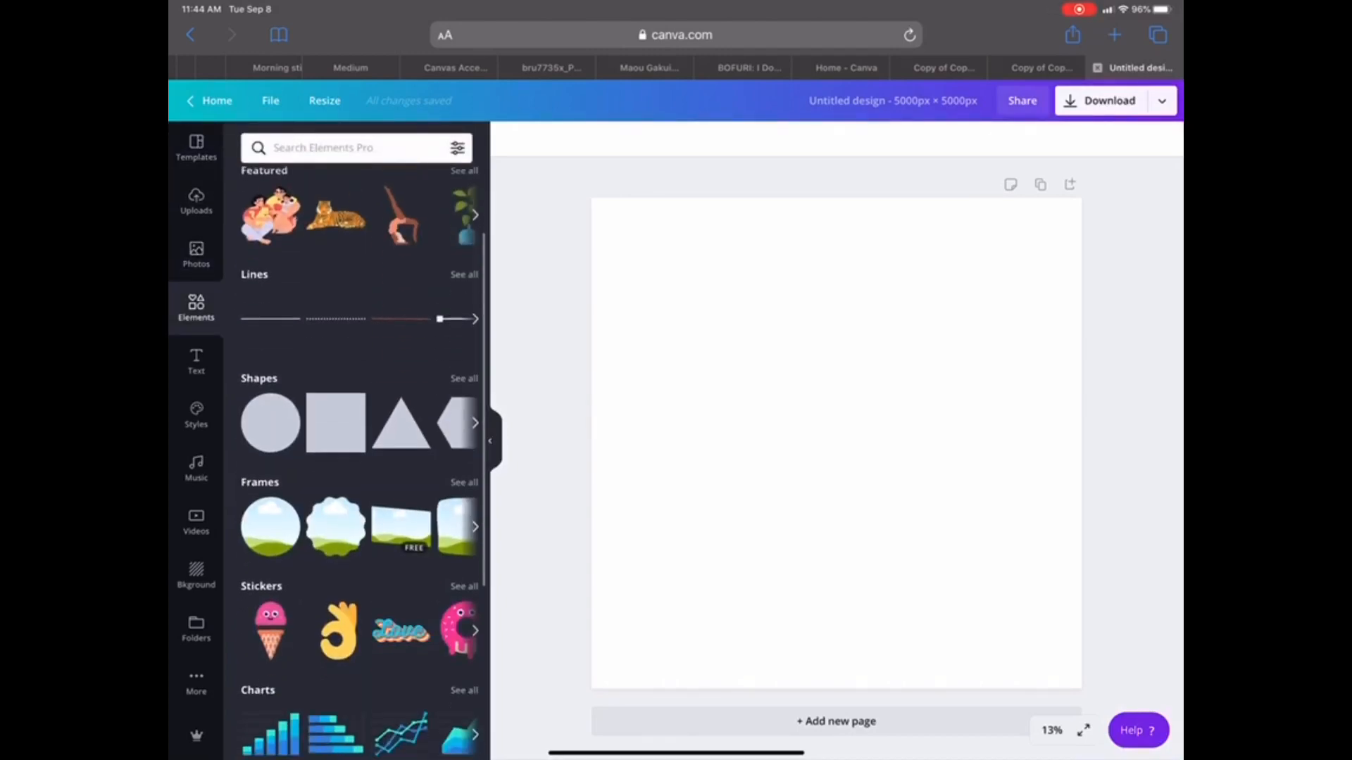
{"action": "scroll", "scroll_direction": "down", "scroll_amount": 3}
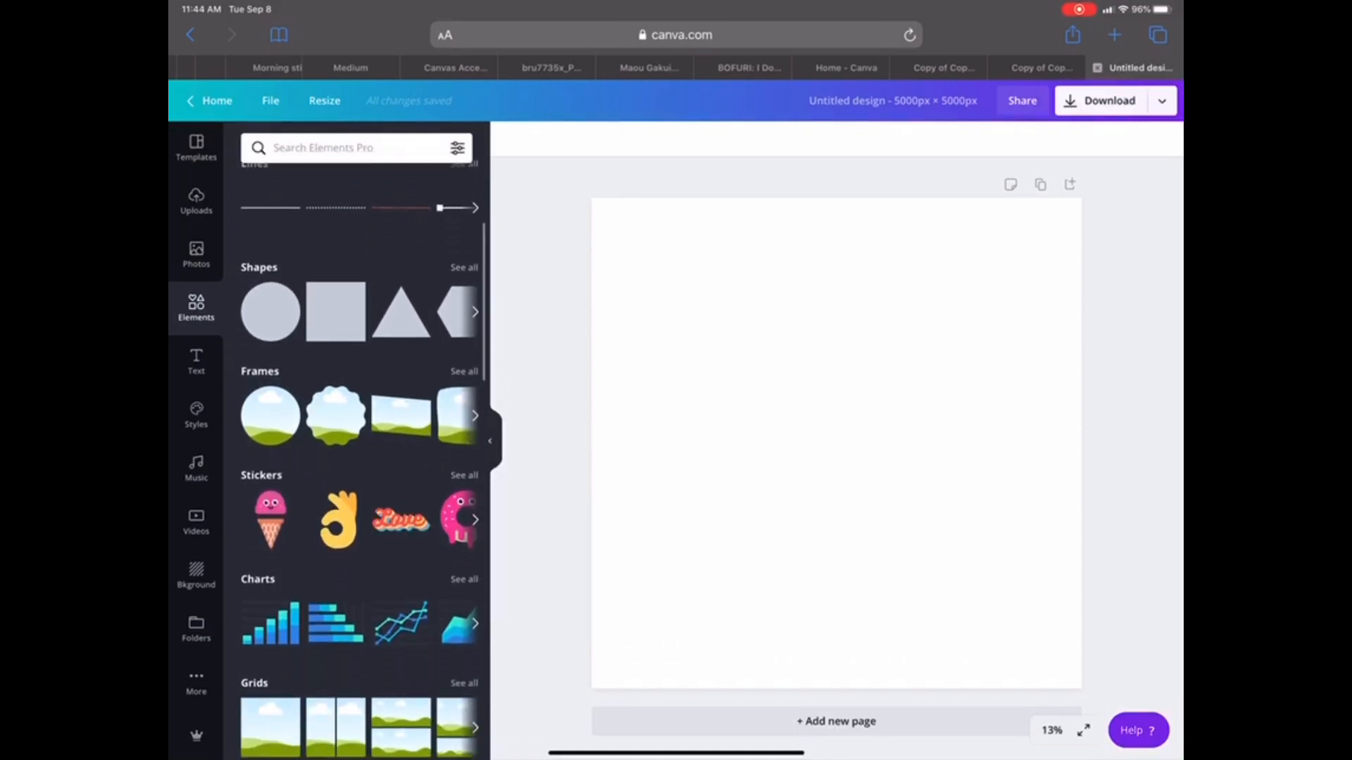
{"action": "scroll", "scroll_direction": "down", "scroll_amount": 3}
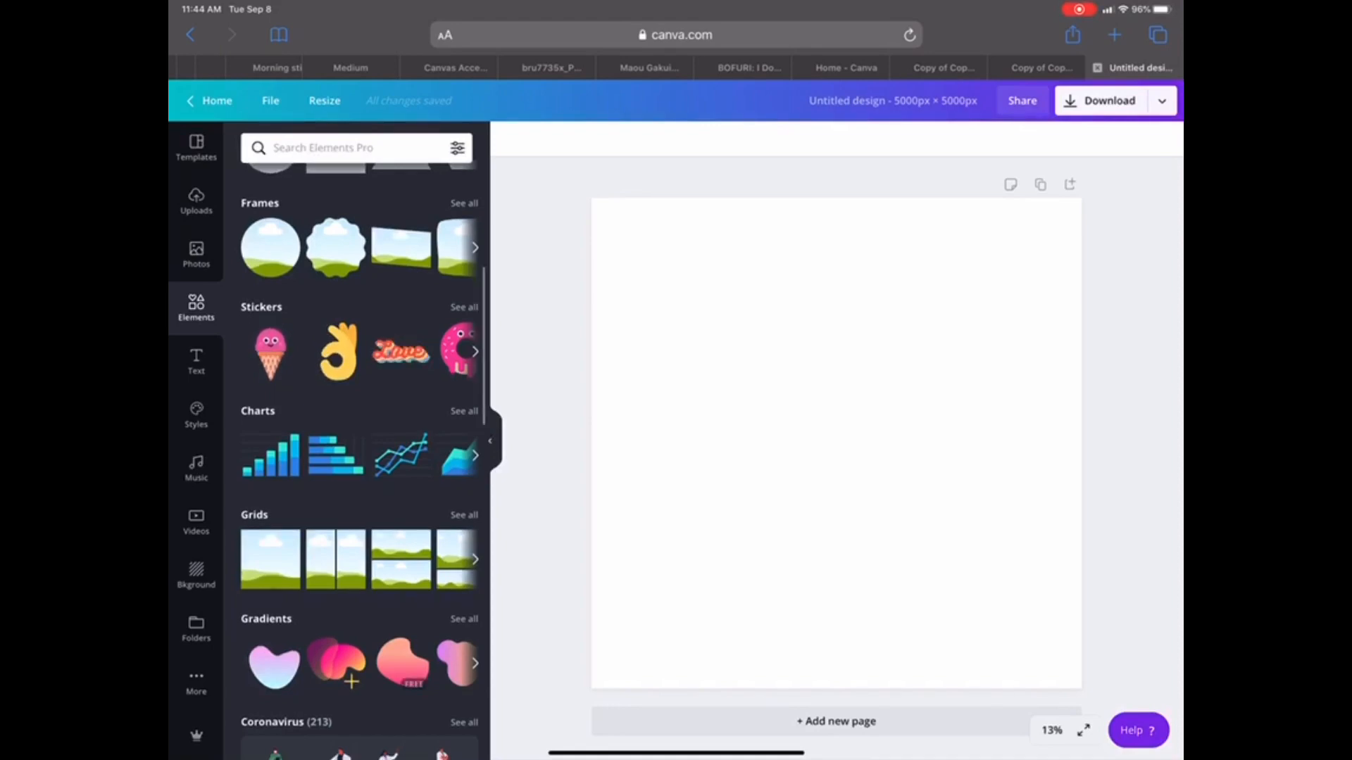
{"action": "scroll", "scroll_direction": "down", "scroll_amount": 3}
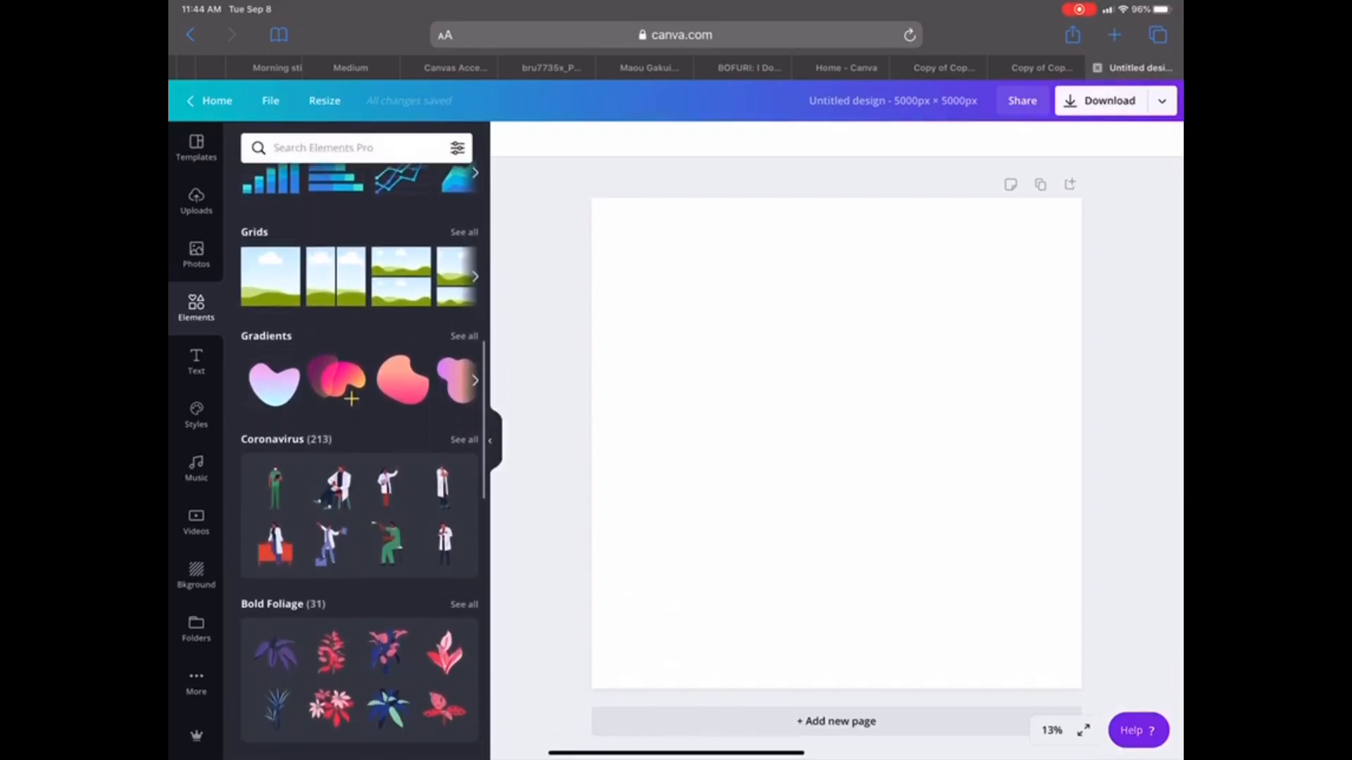
{"action": "scroll", "scroll_direction": "down", "scroll_amount": 3}
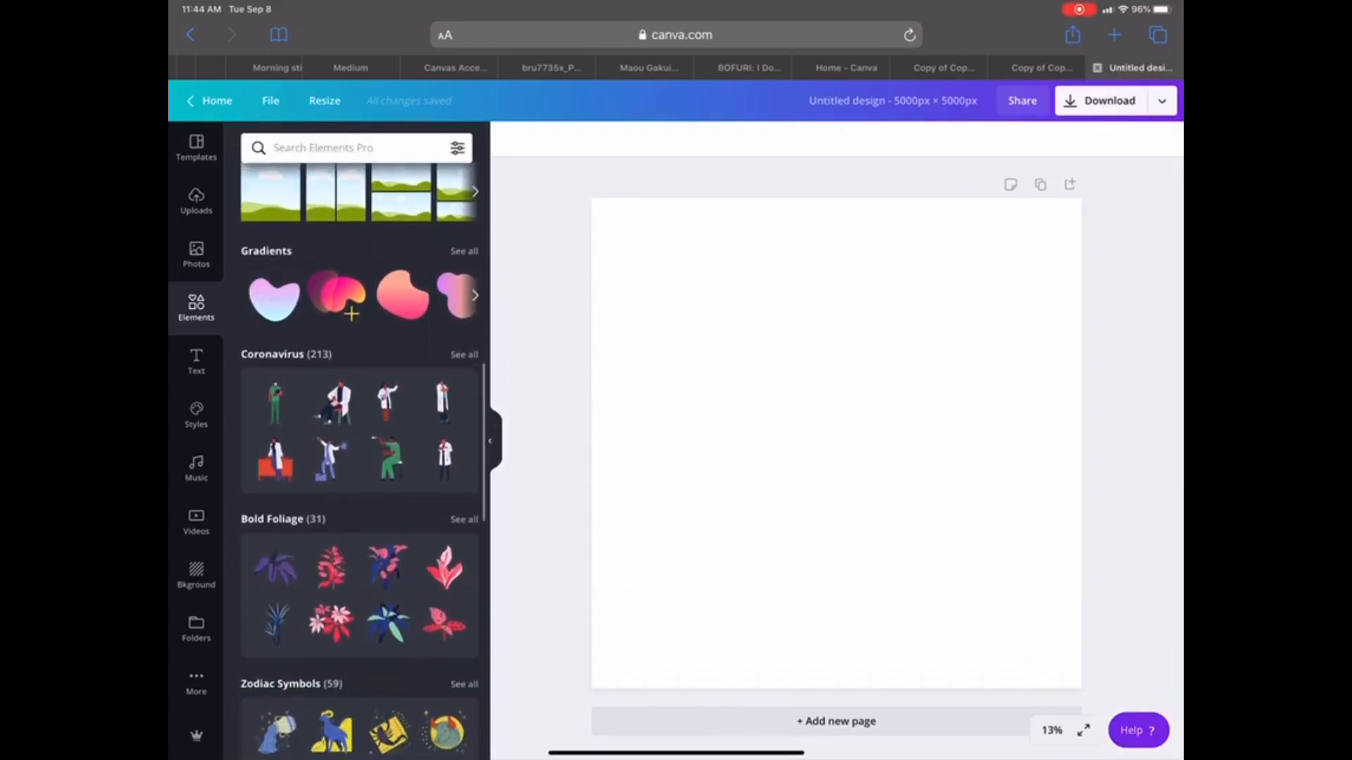
{"action": "scroll", "scroll_direction": "down", "scroll_amount": 3}
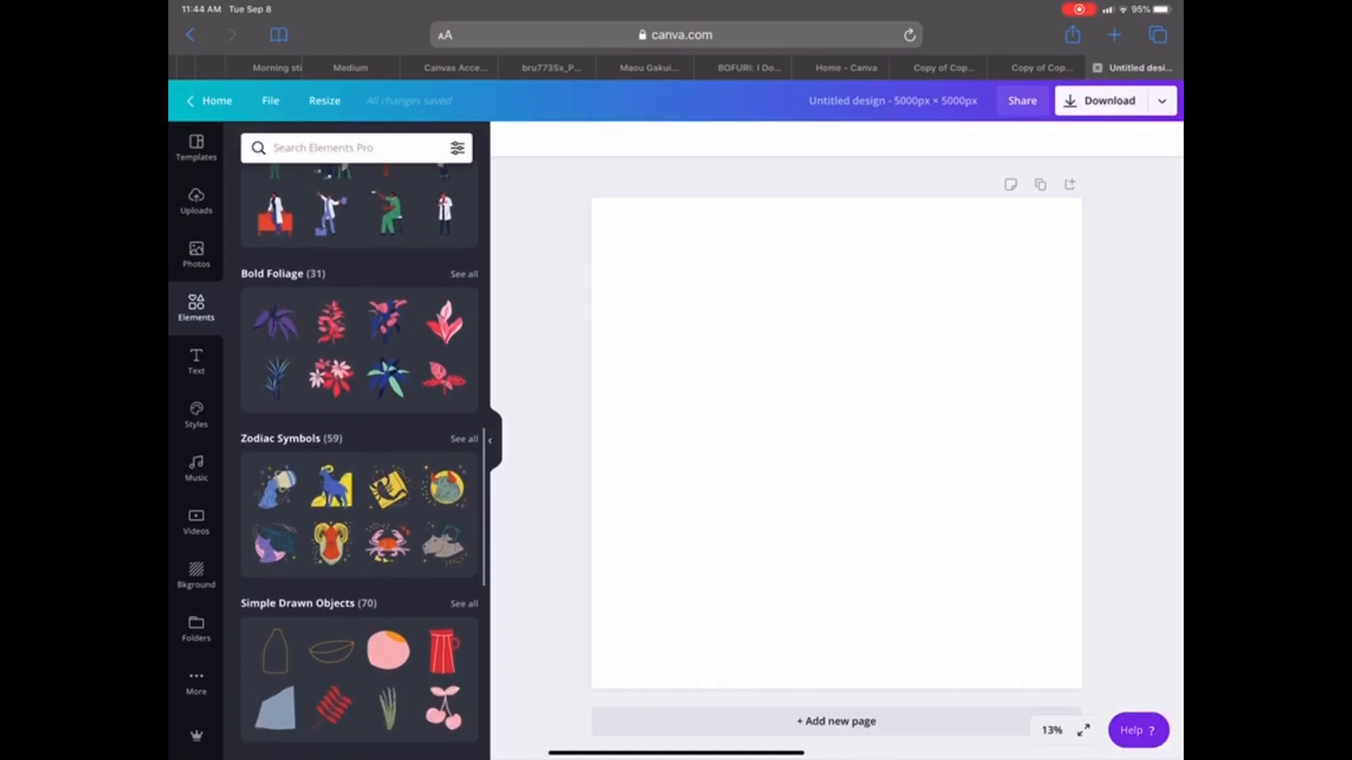
{"action": "scroll", "scroll_direction": "down", "scroll_amount": 3}
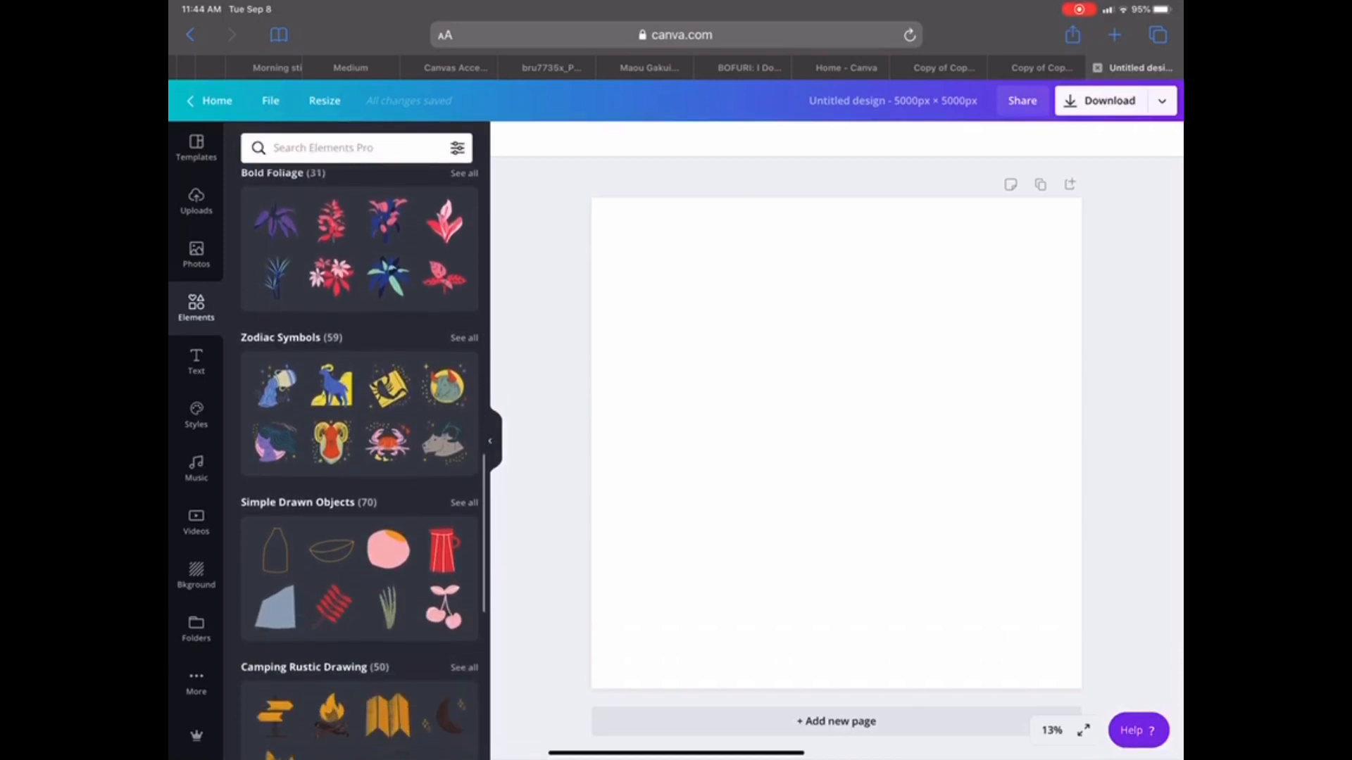
{"action": "scroll", "scroll_direction": "down", "scroll_amount": 3}
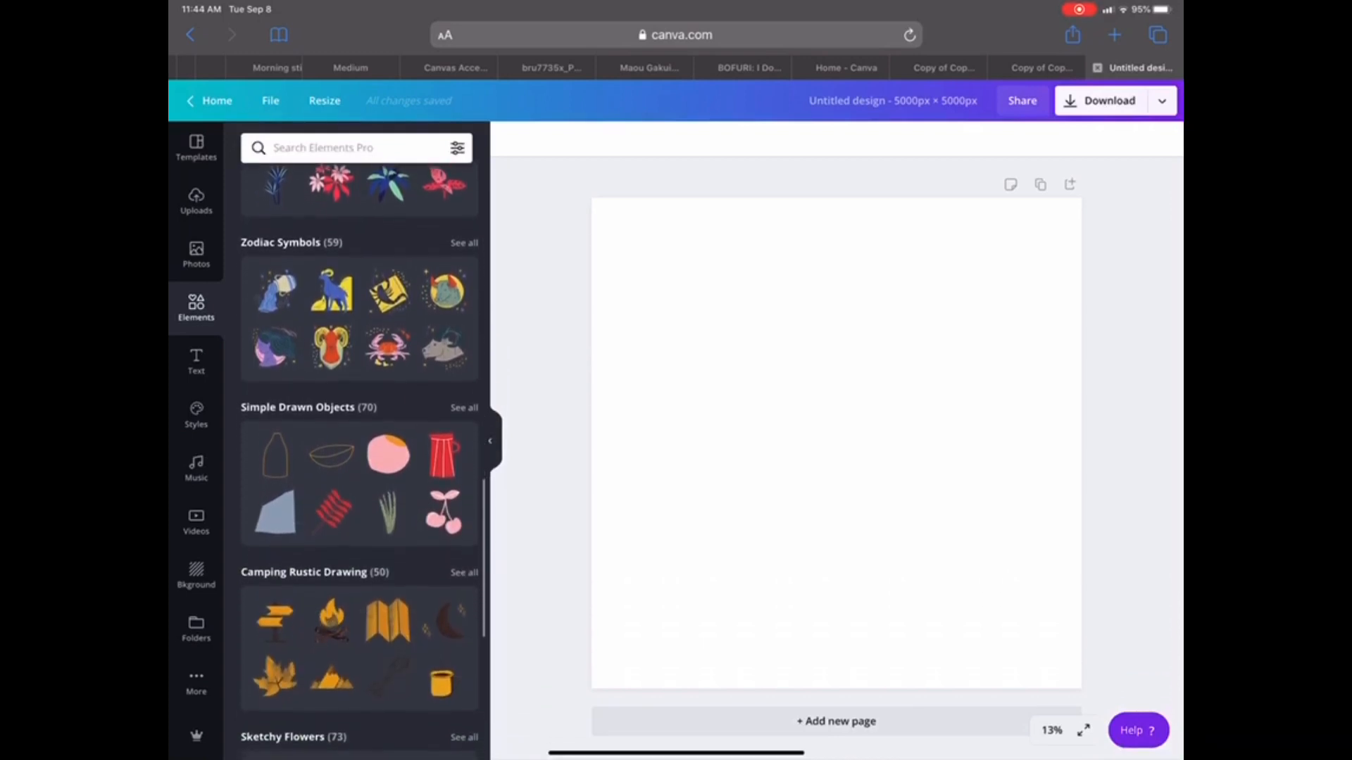
Step: Find the floral teacup in a 'Handdrawn Love' Elements search and add it to the page
{"action": "type", "text": "Handdrawn Love"}
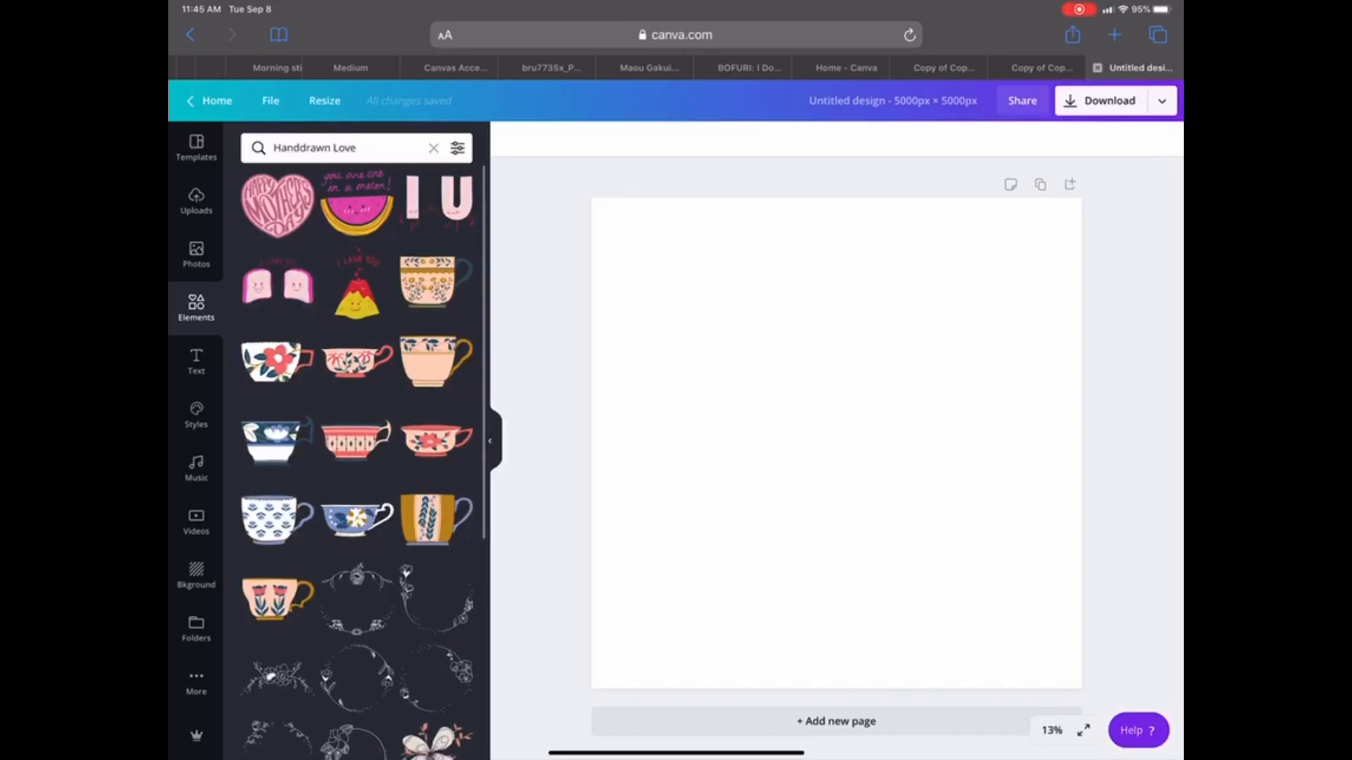
{"action": "scroll", "scroll_direction": "down", "scroll_amount": 3}
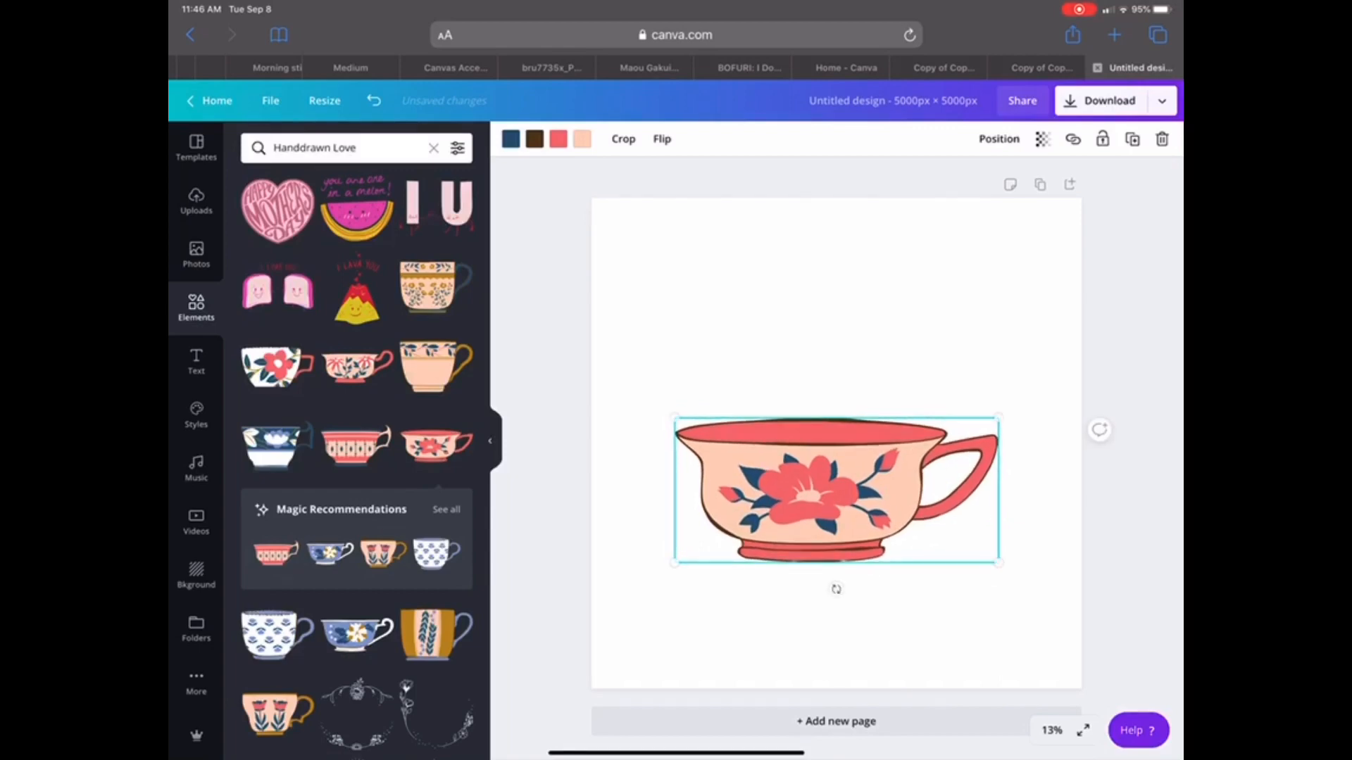
Step: Place the teacup in the lower centre of the page and bring up the text styles
{"action": "left_click_drag", "start_coordinate": [834, 489], "coordinate": [845, 515]}
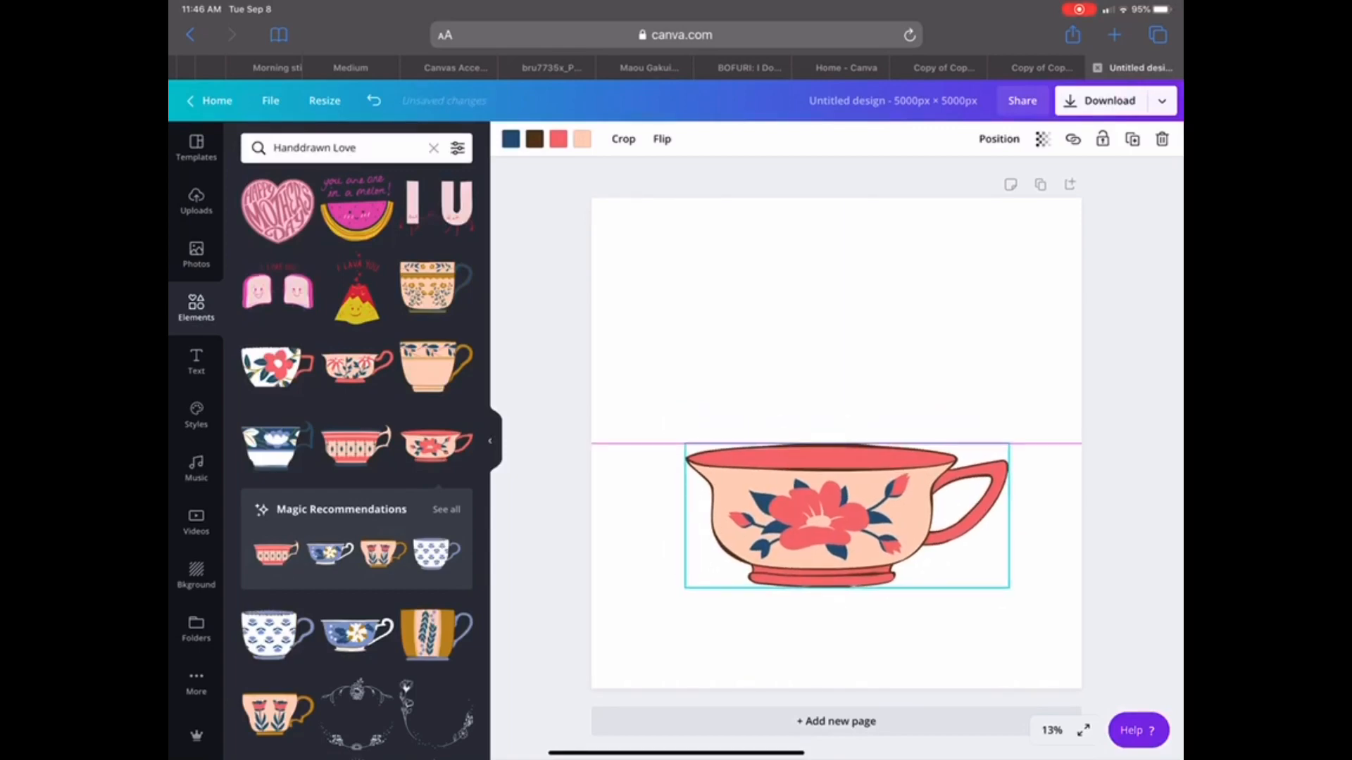
{"action": "left_click_drag", "start_coordinate": [845, 516], "coordinate": [855, 506]}
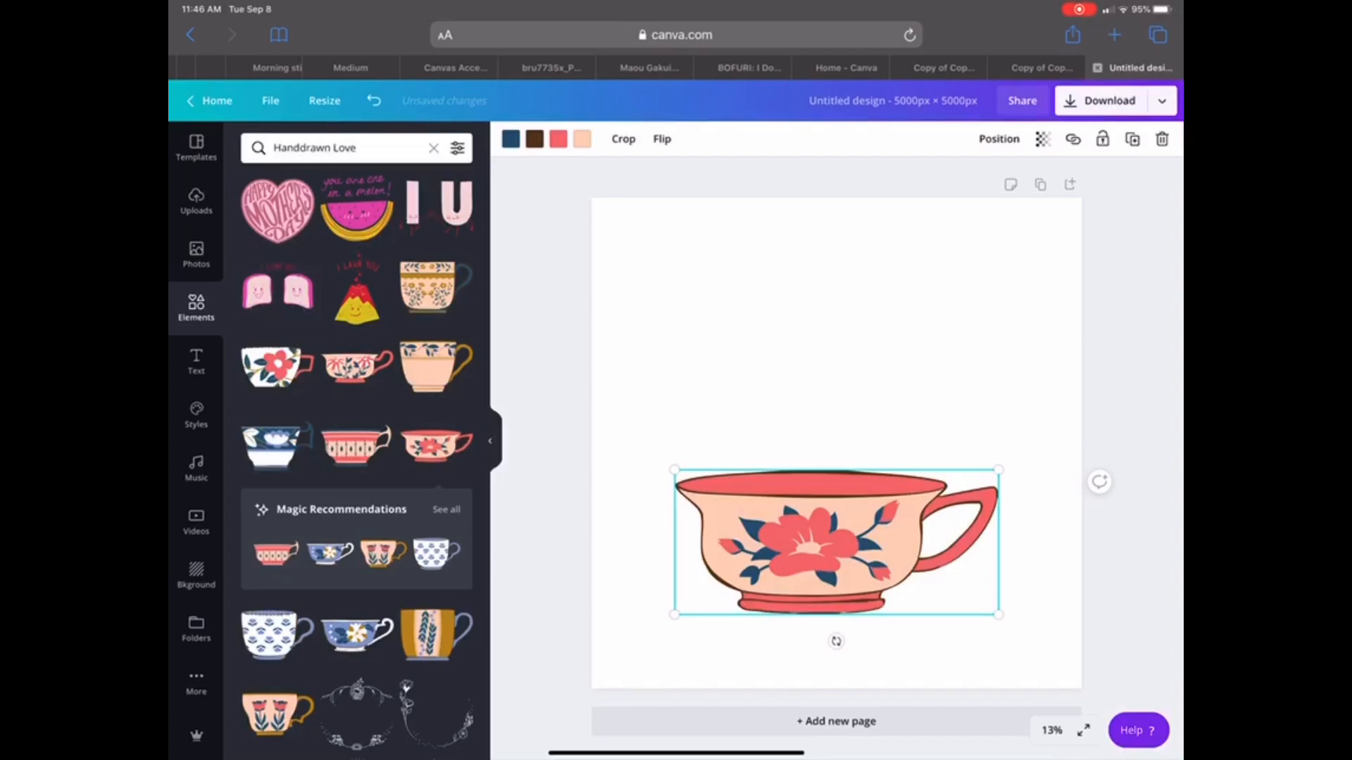
{"action": "left_click", "coordinate": [195, 362]}
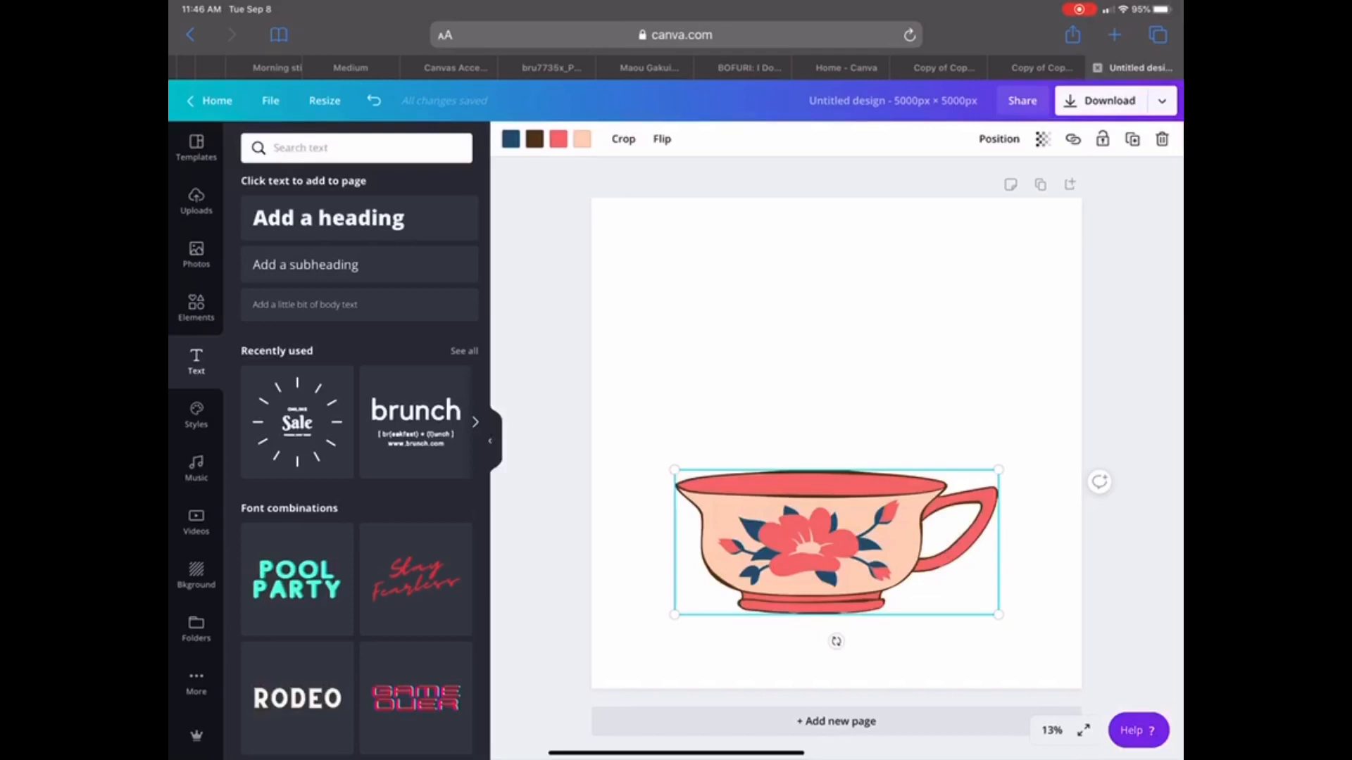
Step: Add the pink 'Thank you!' script font combination just above the teacup
{"action": "scroll", "scroll_direction": "down", "scroll_amount": 3}
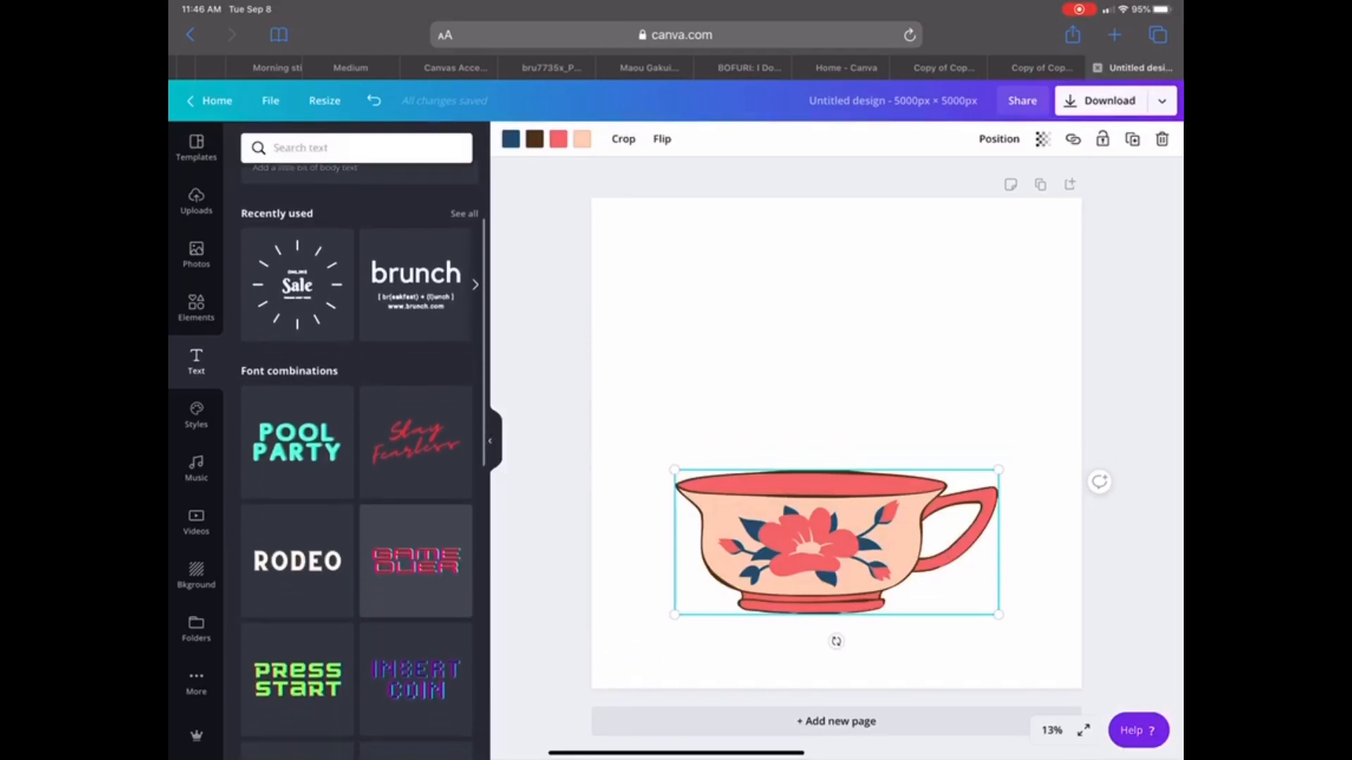
{"action": "scroll", "scroll_direction": "down", "scroll_amount": 3}
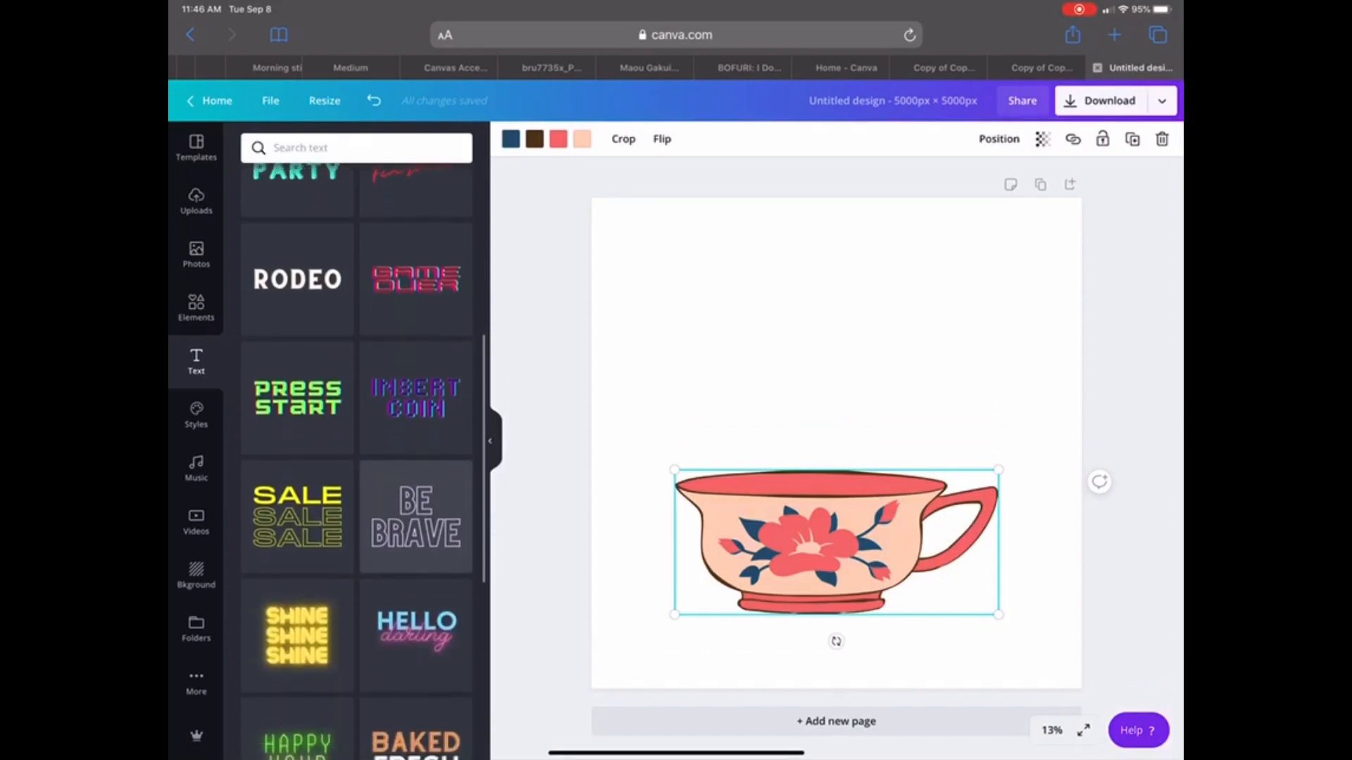
{"action": "scroll", "scroll_direction": "down", "scroll_amount": 3}
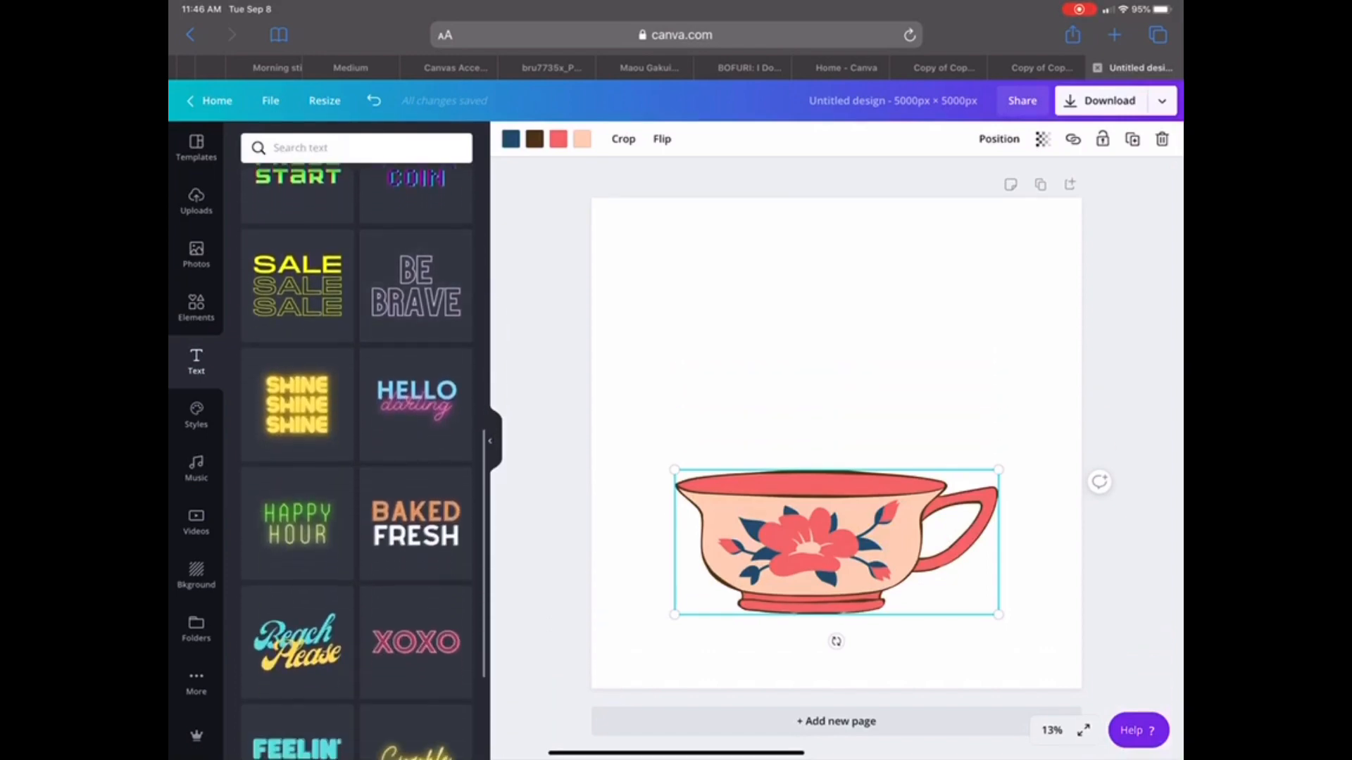
{"action": "scroll", "scroll_direction": "down", "scroll_amount": 3}
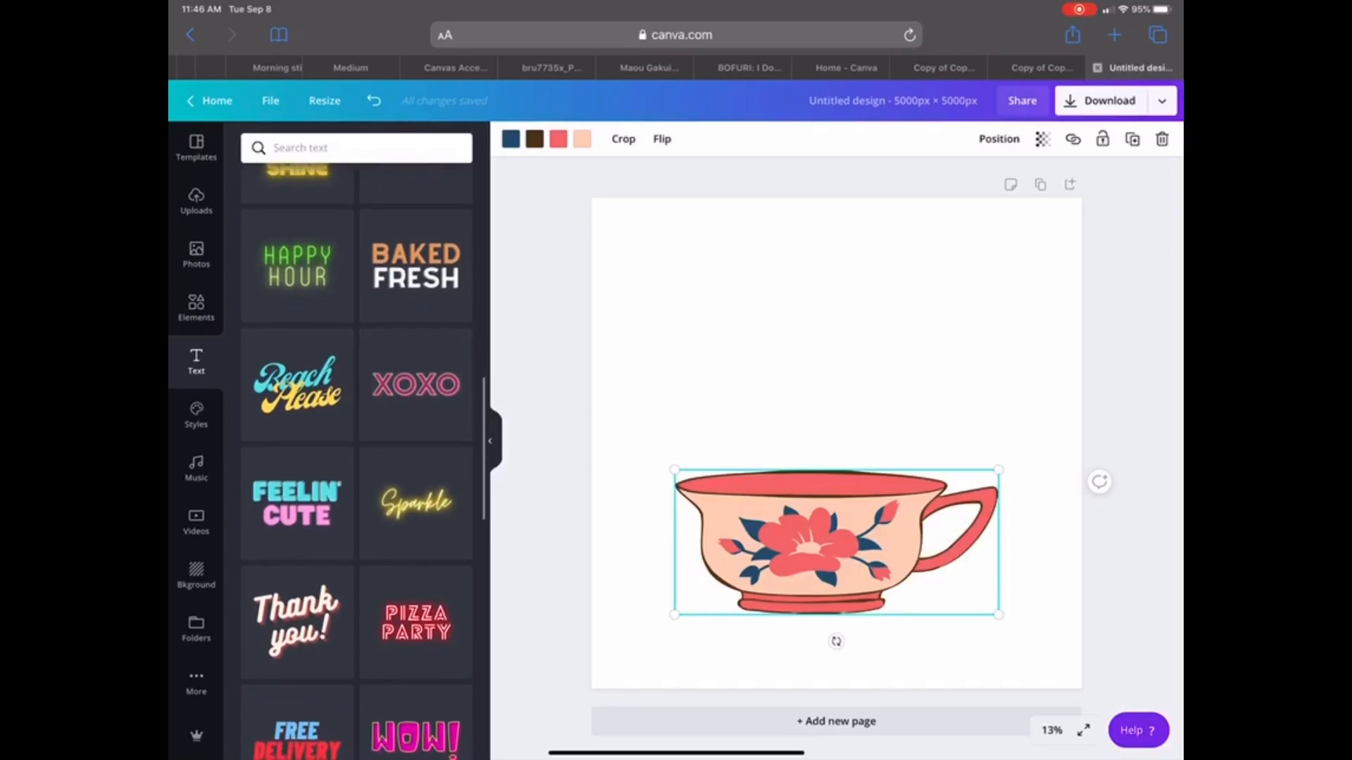
{"action": "scroll", "scroll_direction": "down", "scroll_amount": 3}
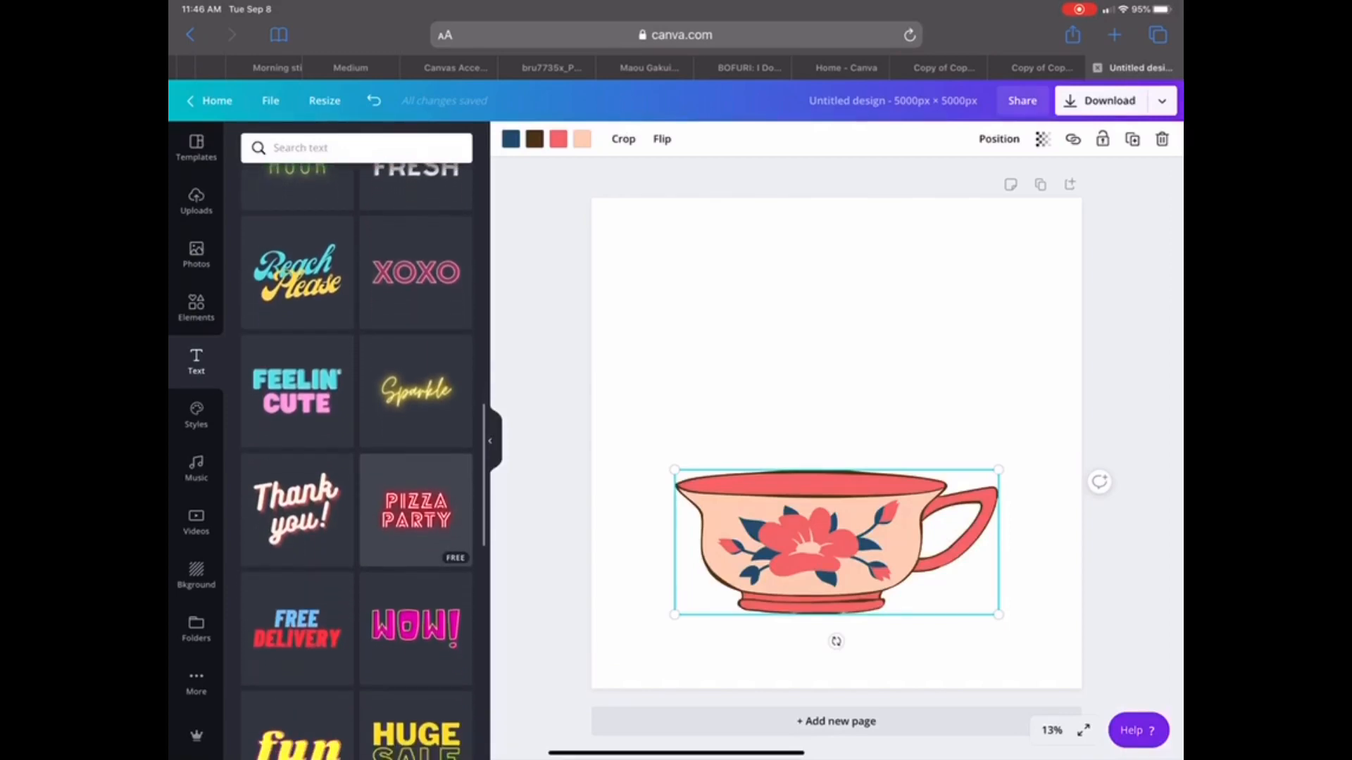
{"action": "scroll", "scroll_direction": "down", "scroll_amount": 3}
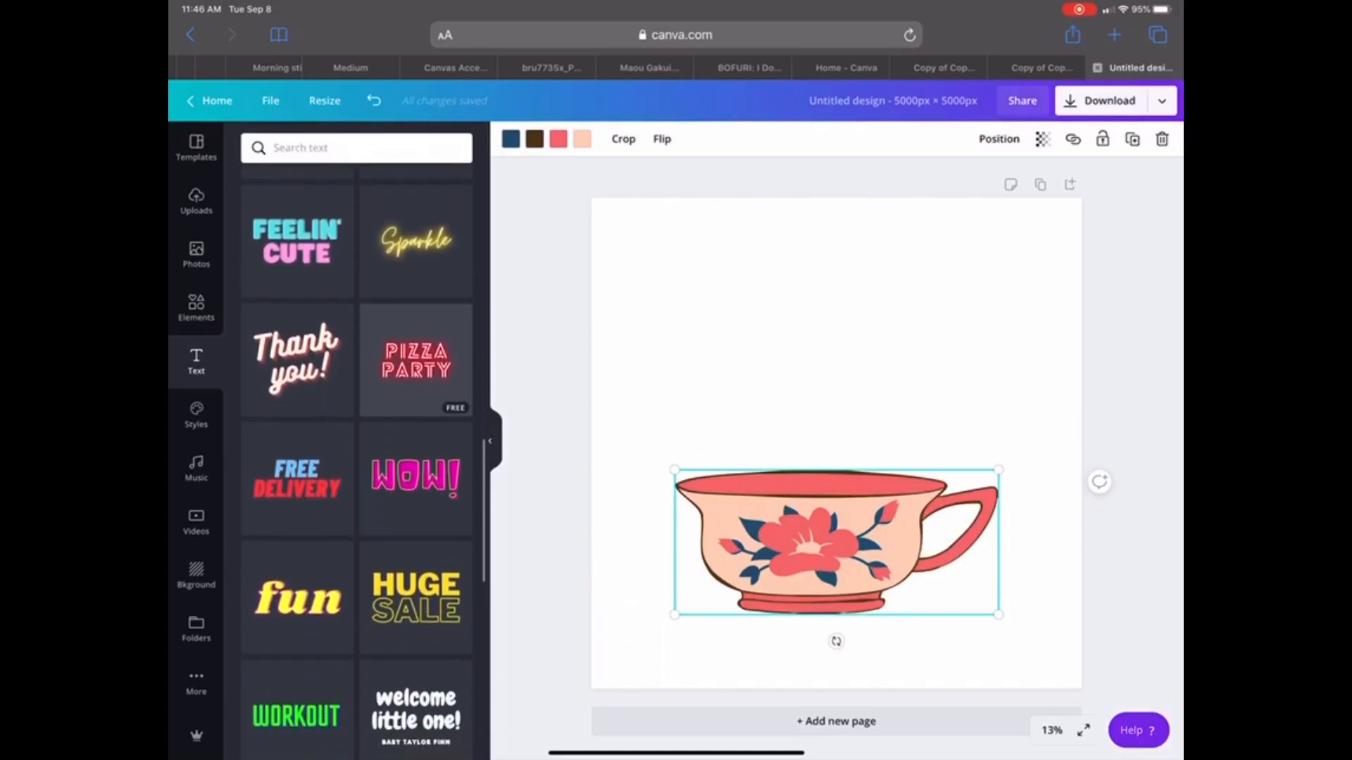
{"action": "scroll", "scroll_direction": "down", "scroll_amount": 3}
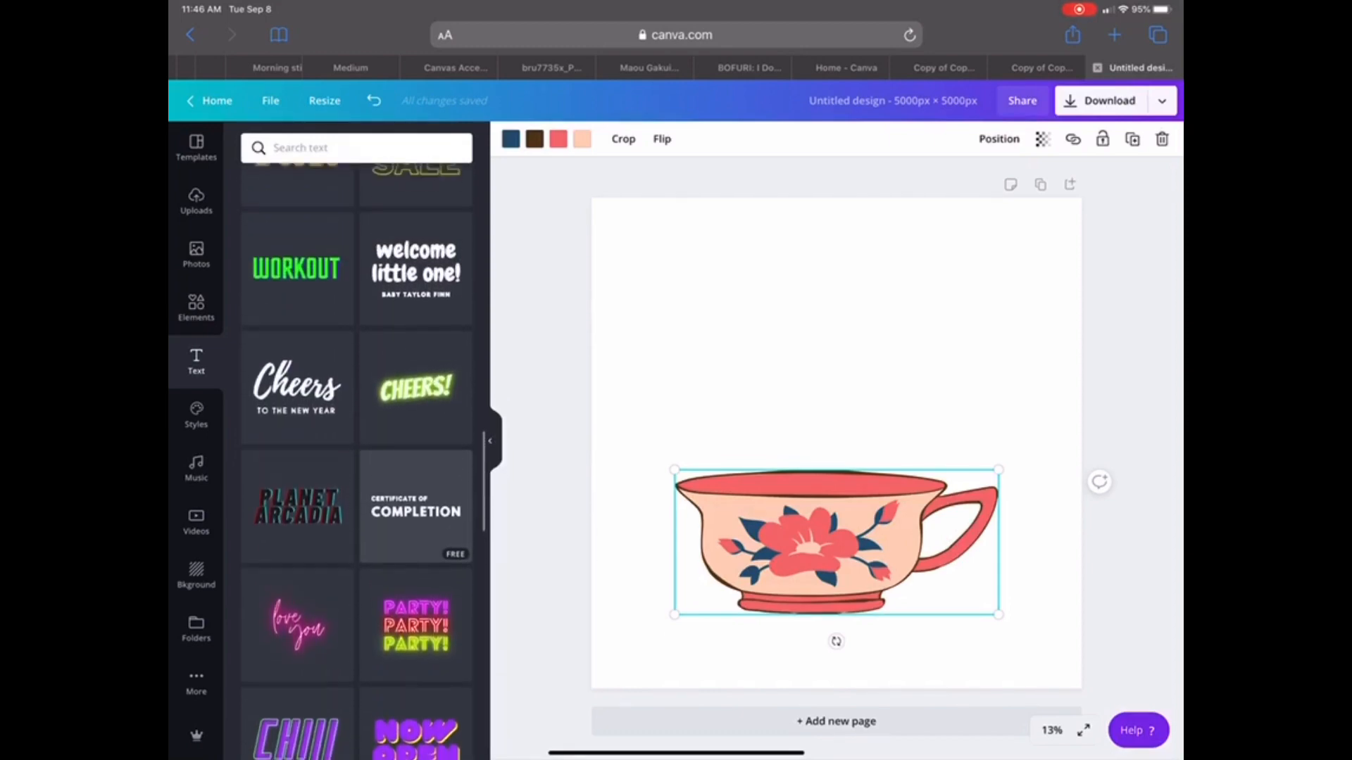
{"action": "scroll", "scroll_direction": "down", "scroll_amount": 3}
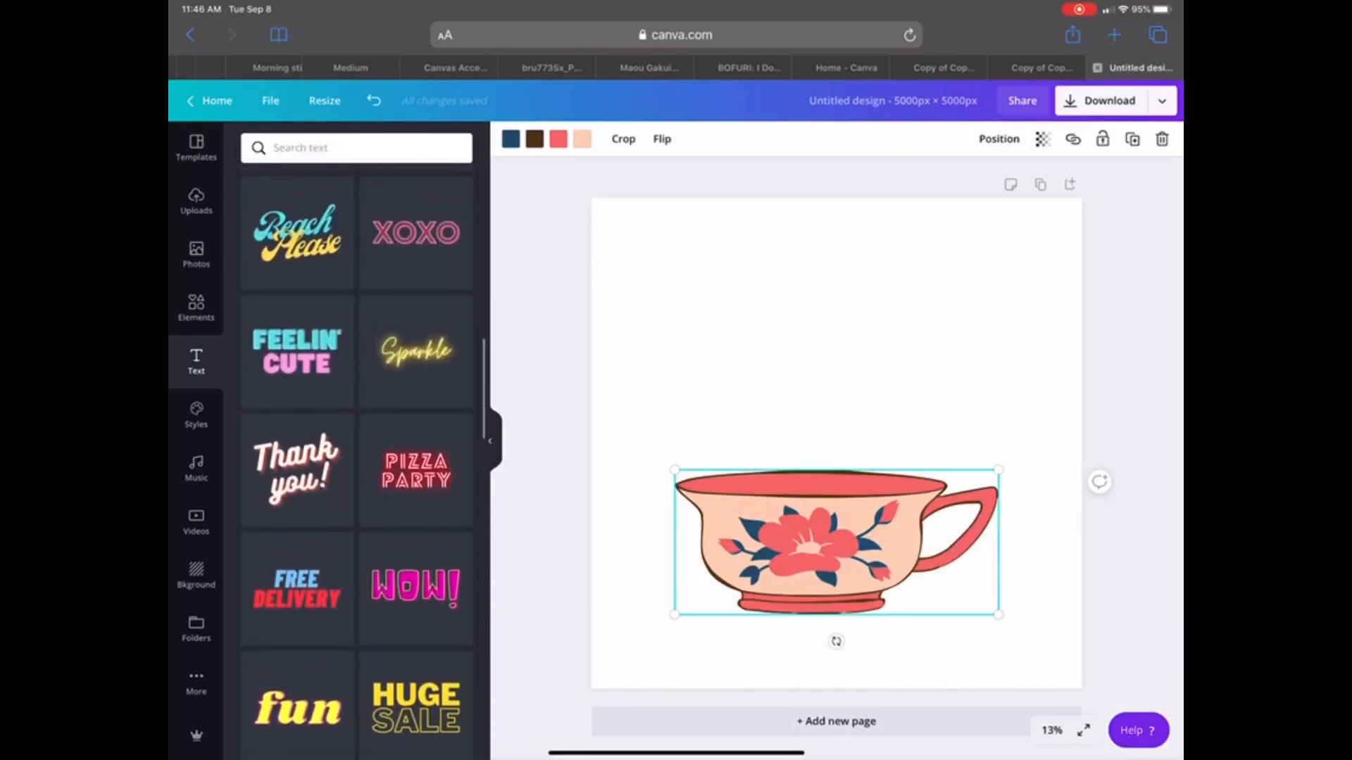
{"action": "scroll", "scroll_direction": "down", "scroll_amount": 3}
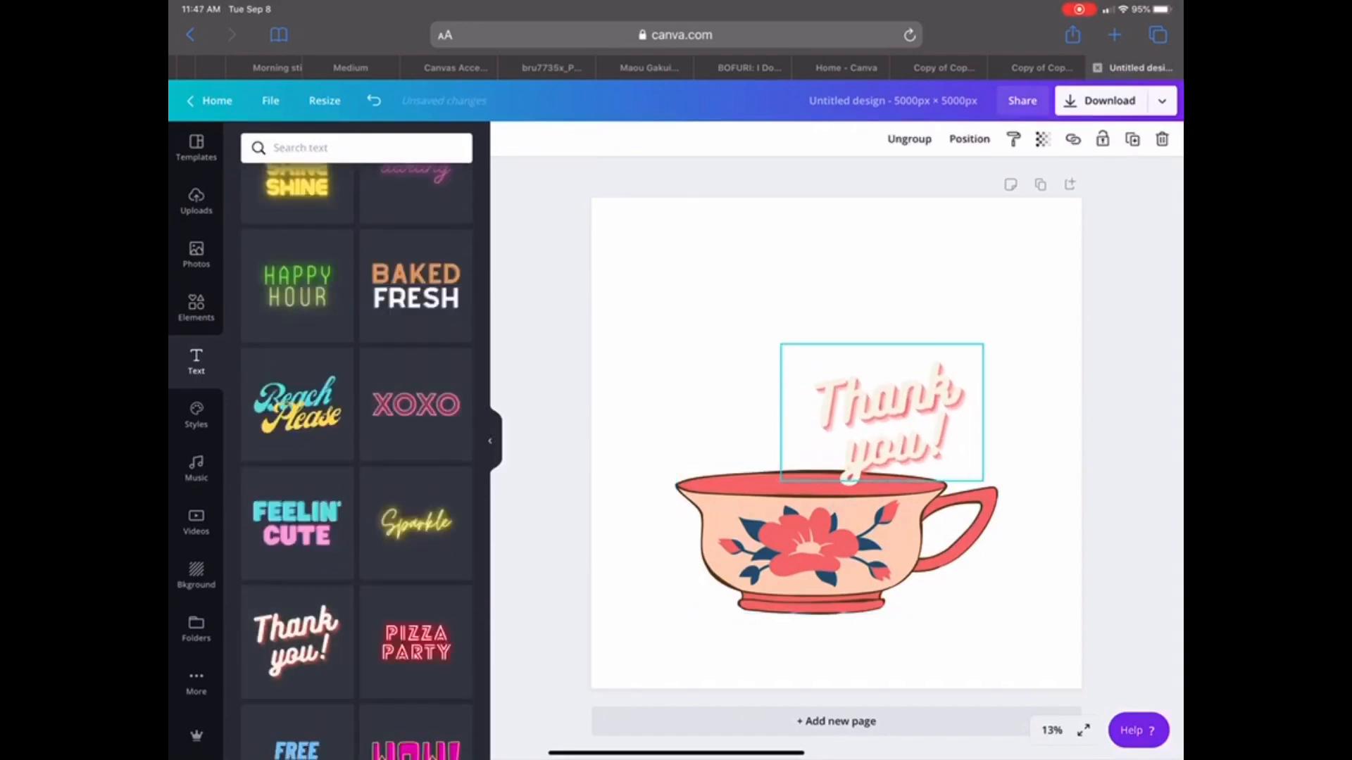
Step: Move the script text higher above the teacup and change 'Thank' to 'Spill'
{"action": "left_click_drag", "start_coordinate": [879, 414], "coordinate": [810, 332]}
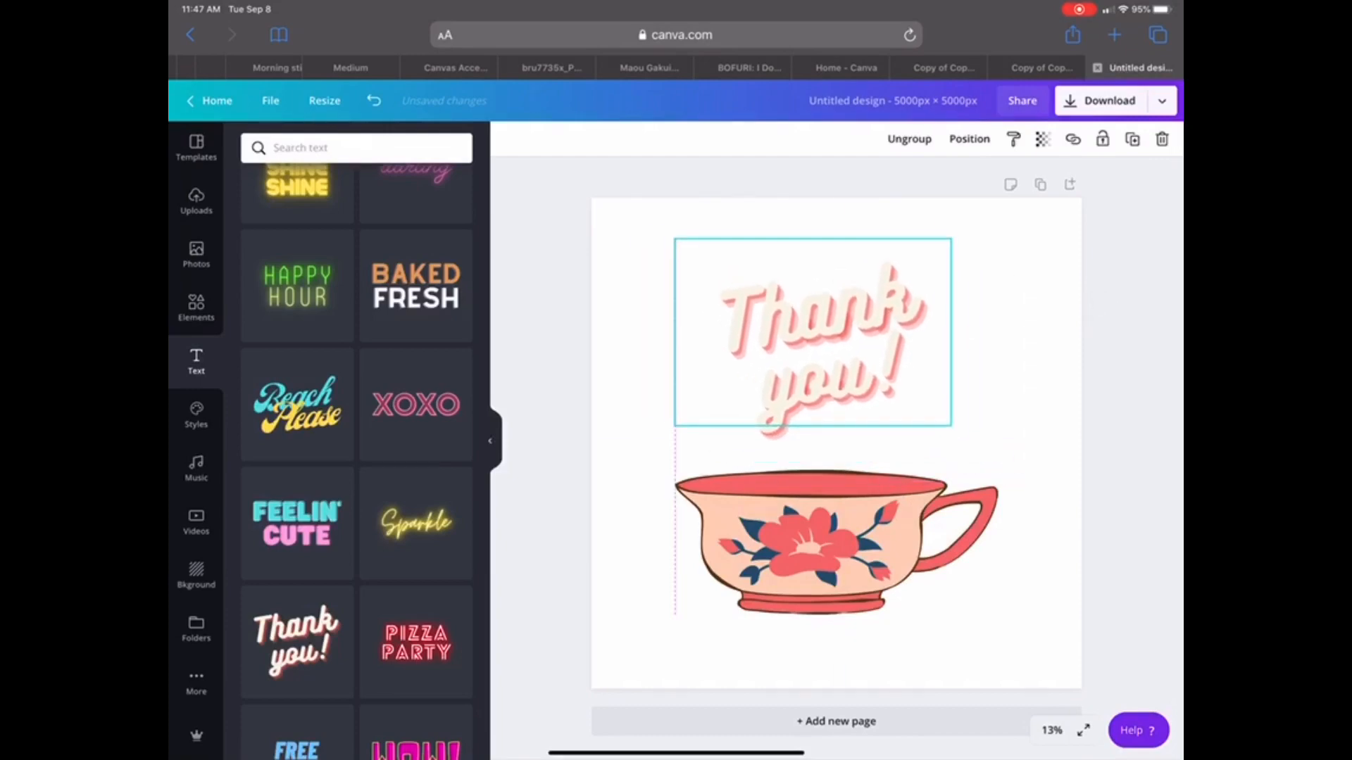
{"action": "left_click", "coordinate": [810, 362]}
{"action": "type", "text": "Spill"}
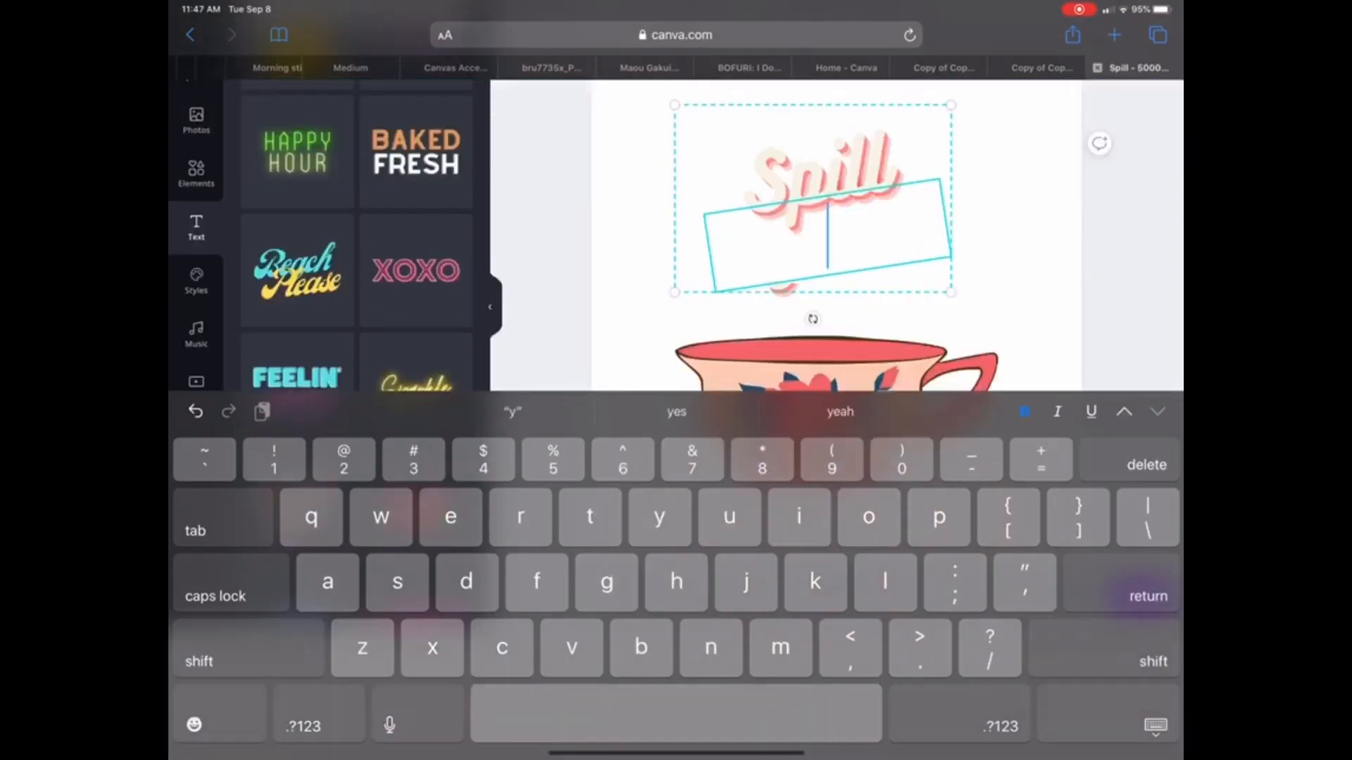
Step: Rewrite the remaining lines as 'the' and 'Tea!' and position the text above the cup
{"action": "type", "text": "the"}
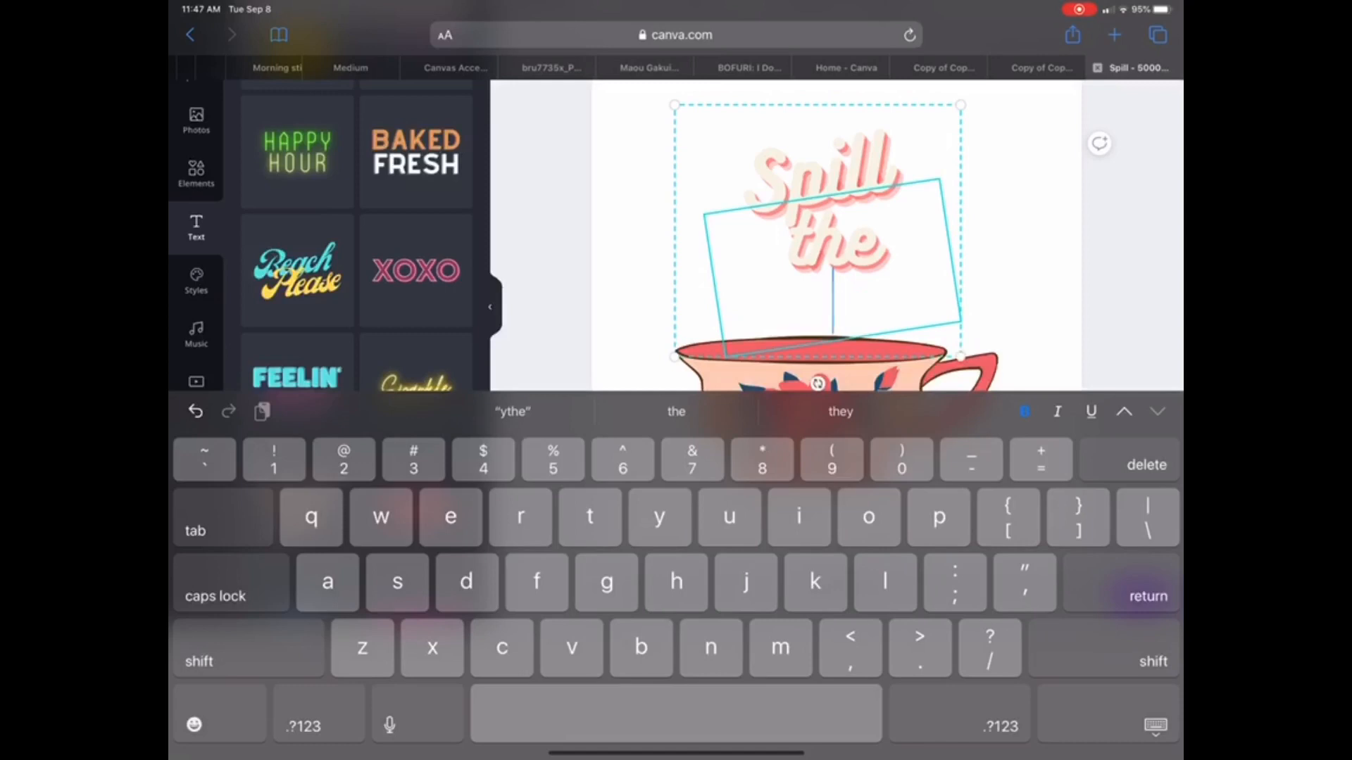
{"action": "type", "text": "Tea"}
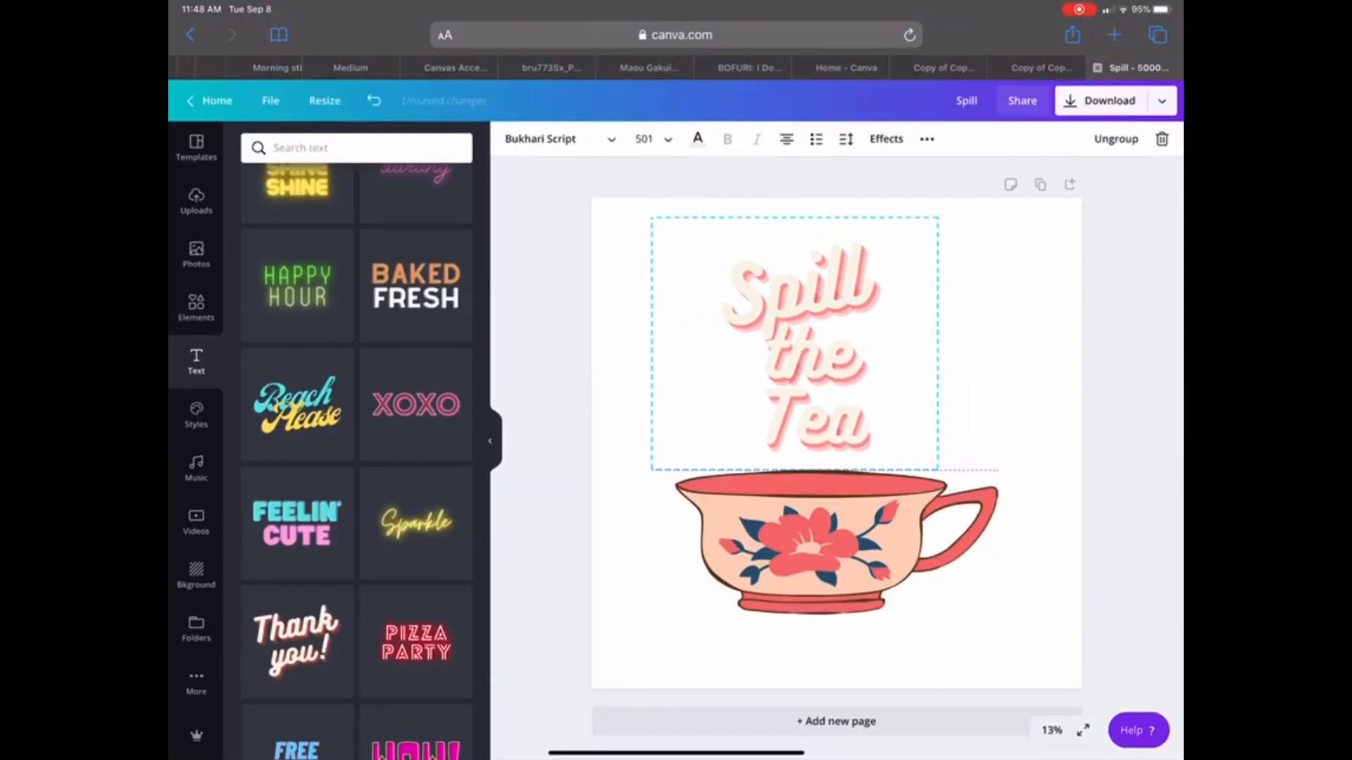
{"action": "left_click_drag", "start_coordinate": [793, 340], "coordinate": [782, 361]}
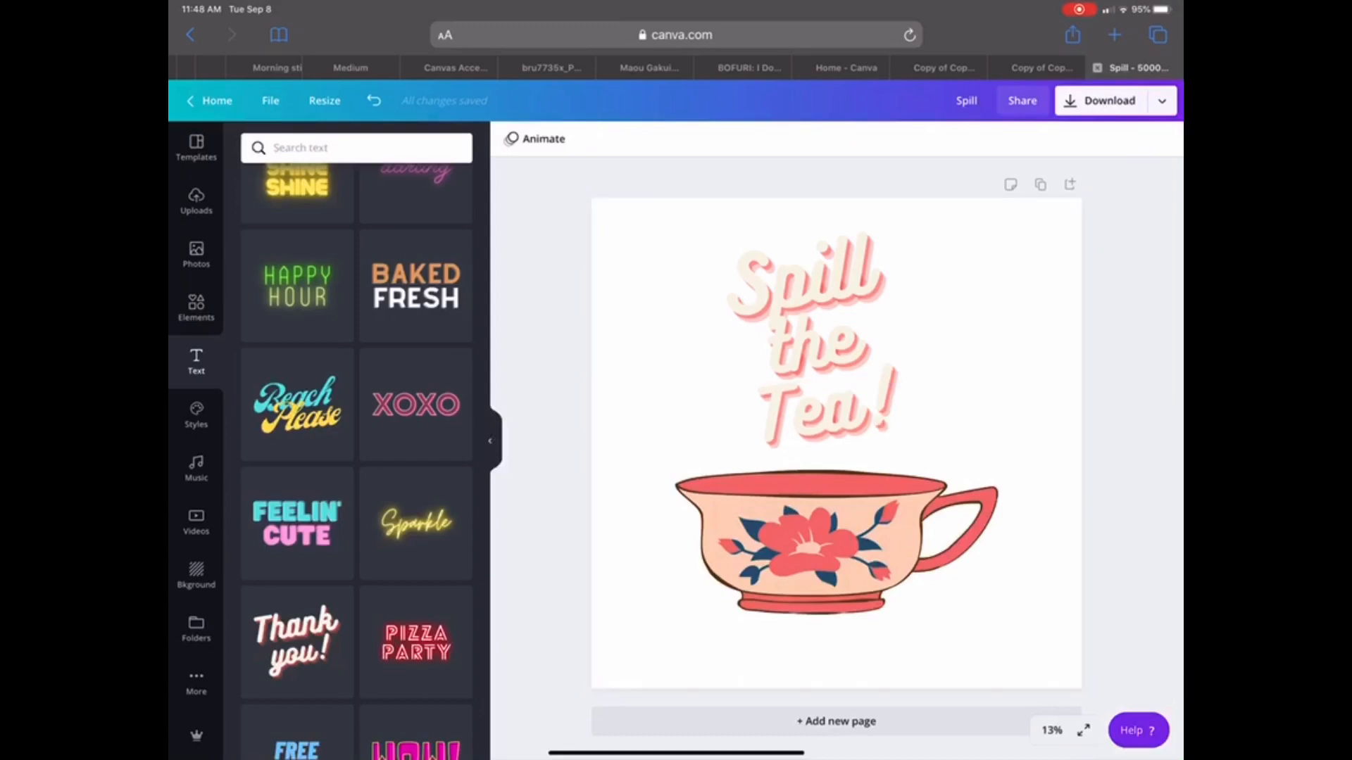
Step: Enlarge the 'Spill the Tea!' text to size 557 and show the publishing options
{"action": "left_click", "coordinate": [801, 337]}
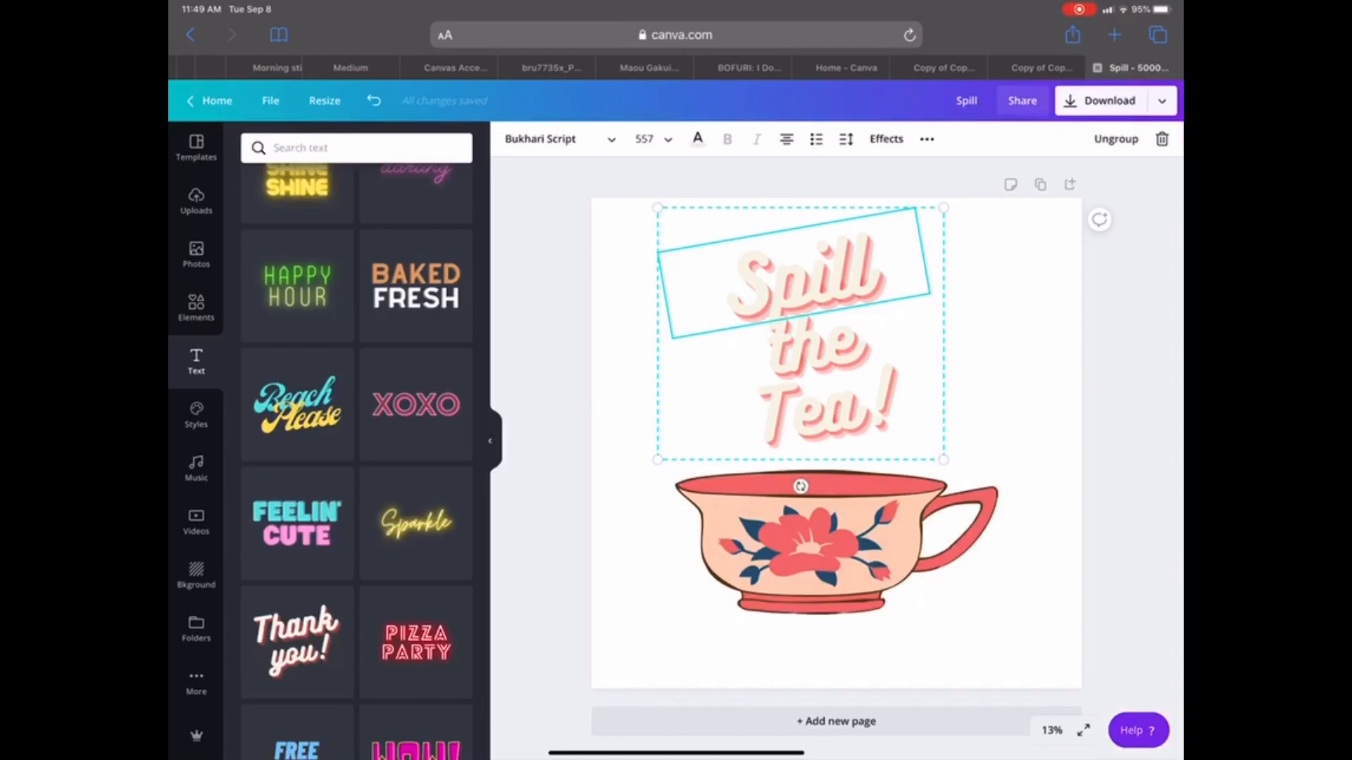
{"action": "left_click", "coordinate": [1161, 100]}
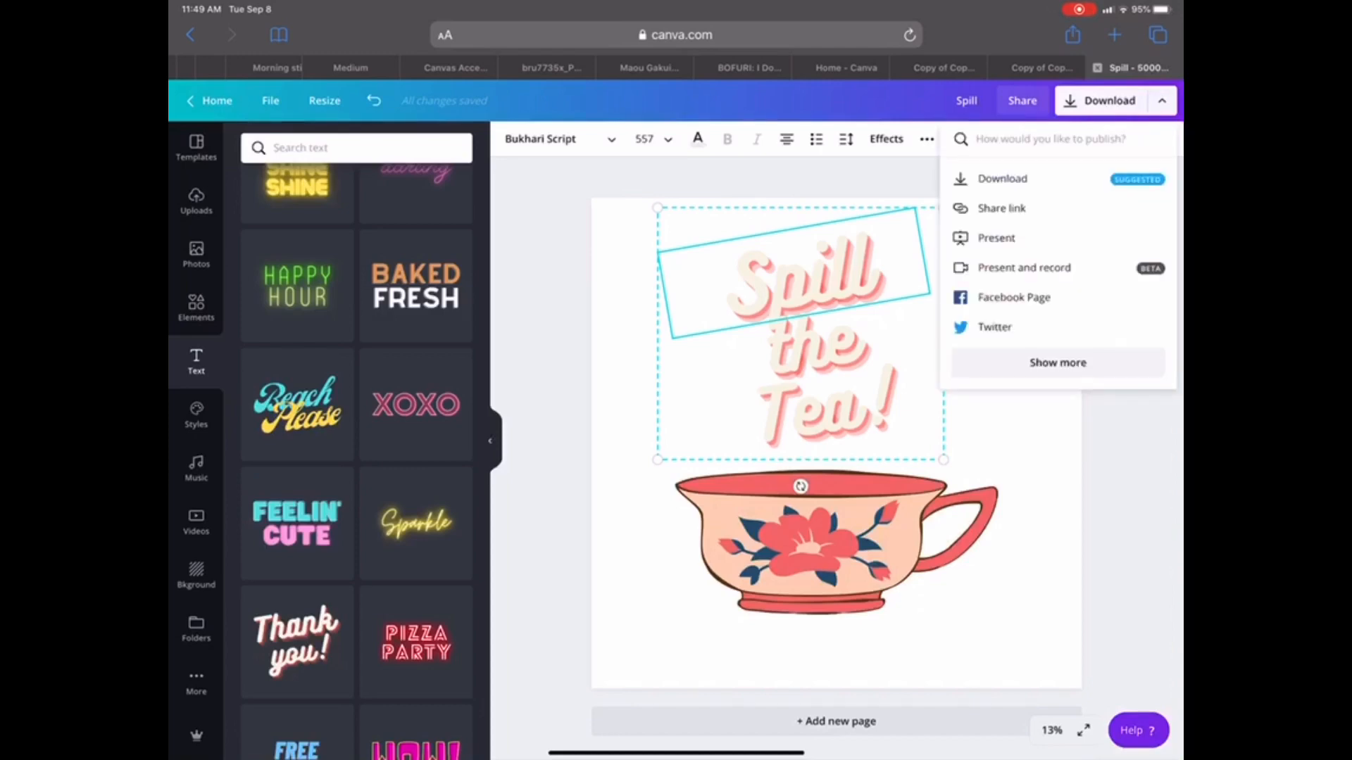
Step: Set the download to PNG with a transparent background, then close the panel
{"action": "left_click", "coordinate": [1002, 178]}
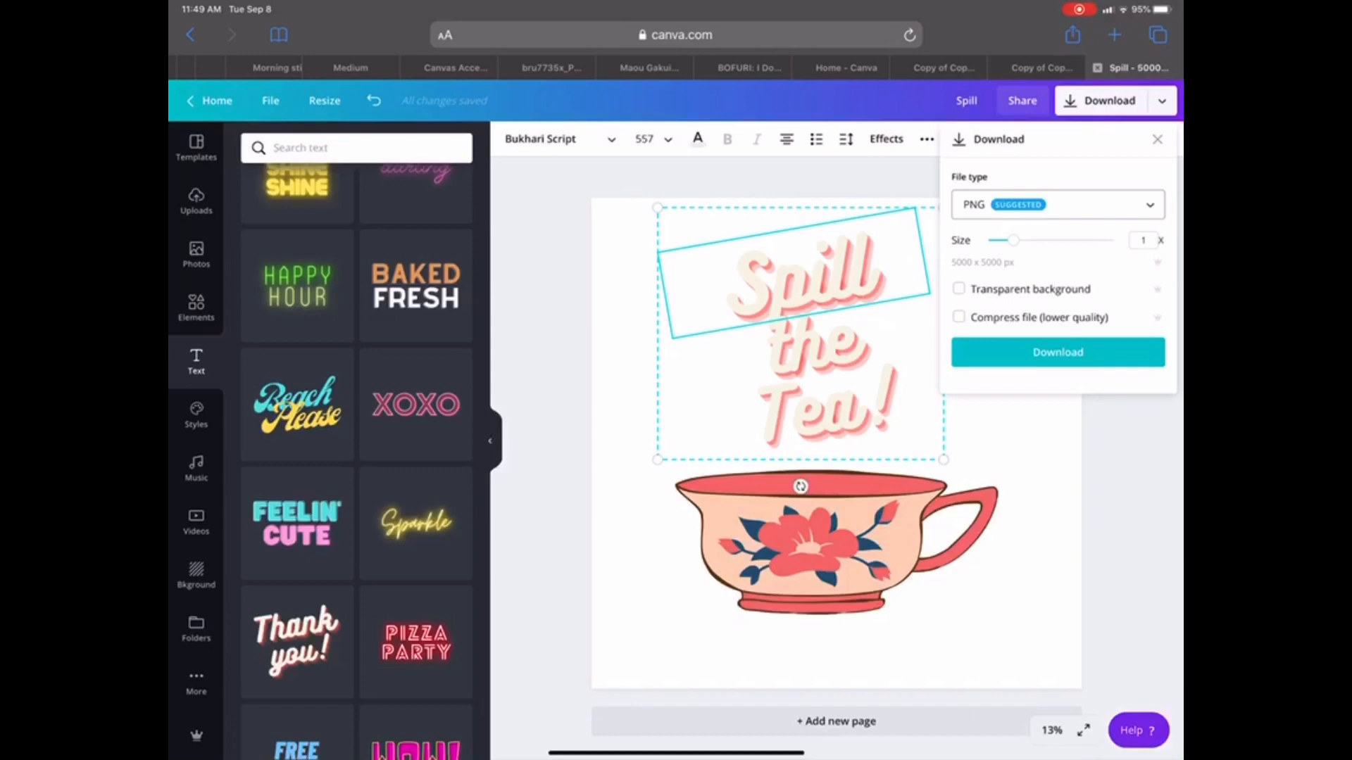
{"action": "left_click", "coordinate": [958, 289]}
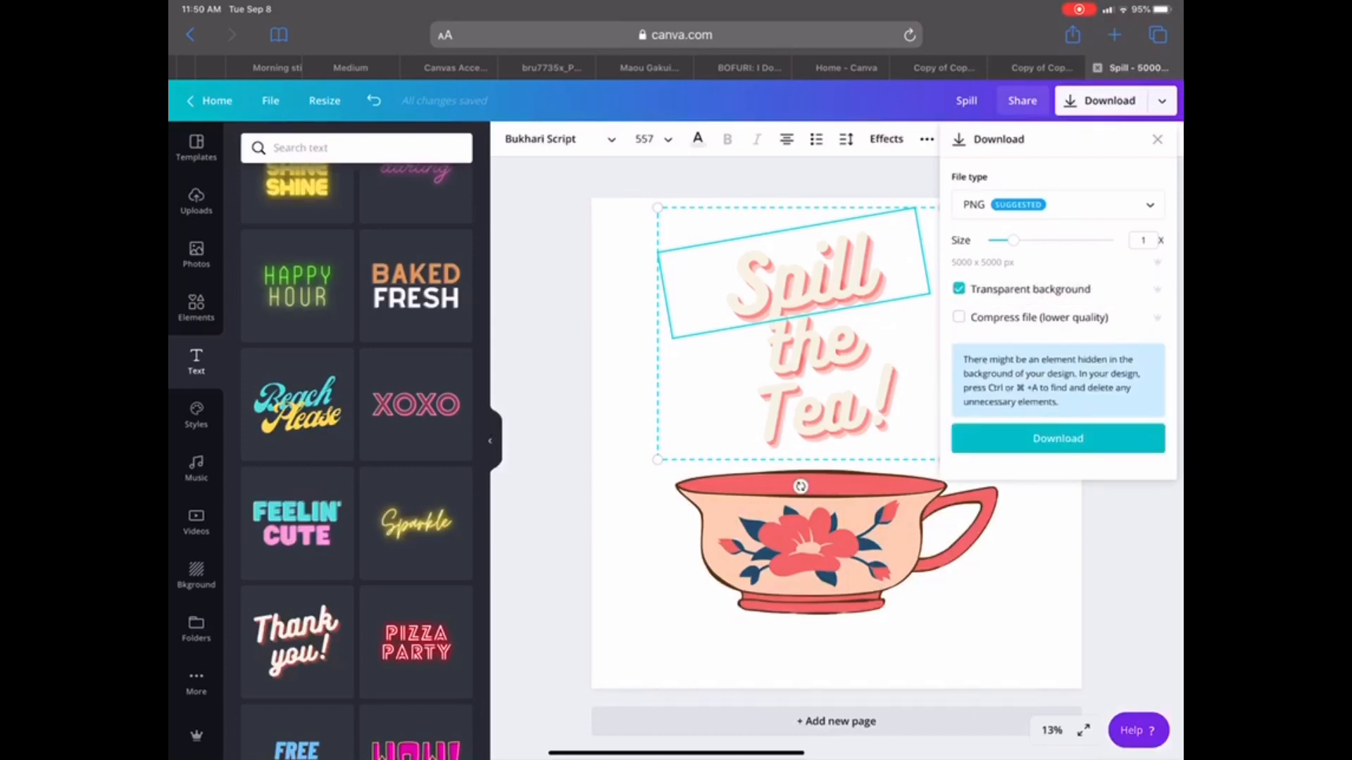
{"action": "left_click", "coordinate": [1156, 139]}
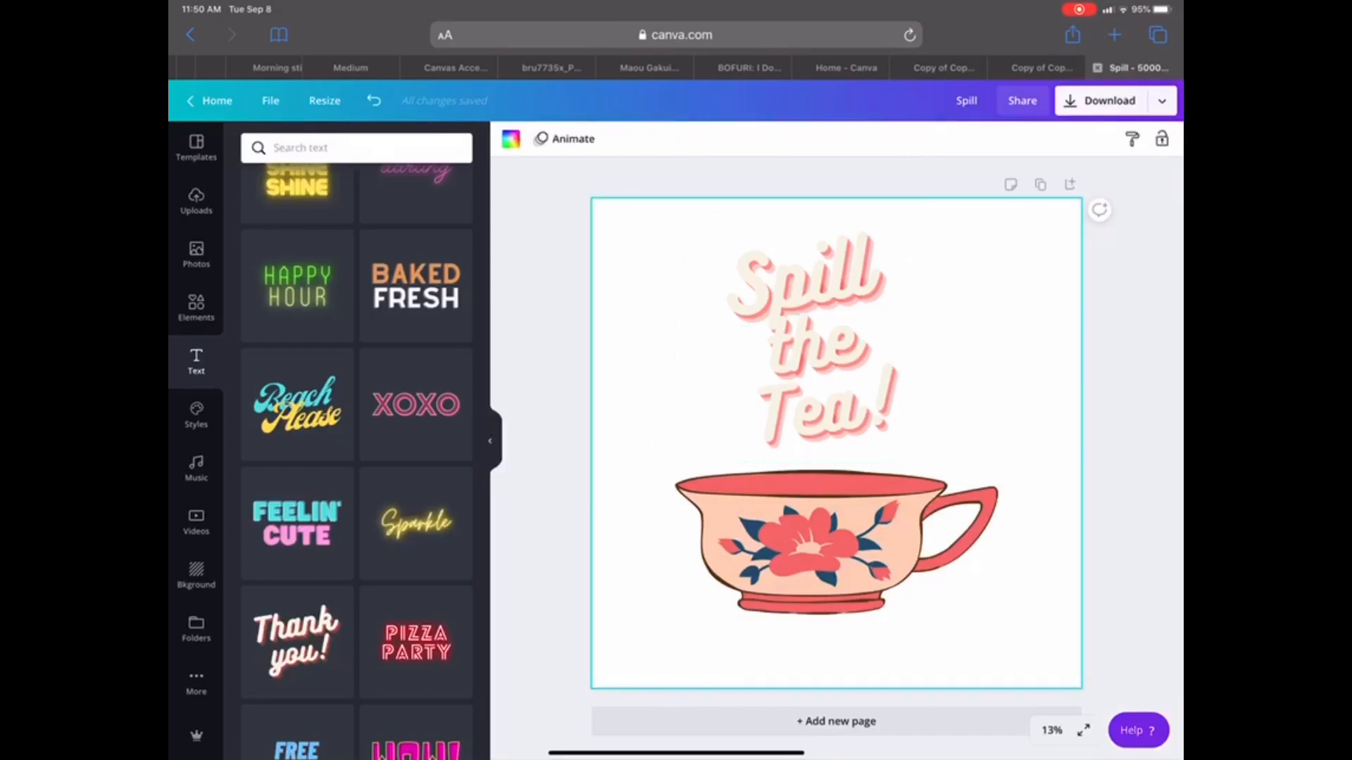
Step: Reopen the Download panel showing a 5000 × 5000 px PNG
{"action": "left_click", "coordinate": [1160, 100]}
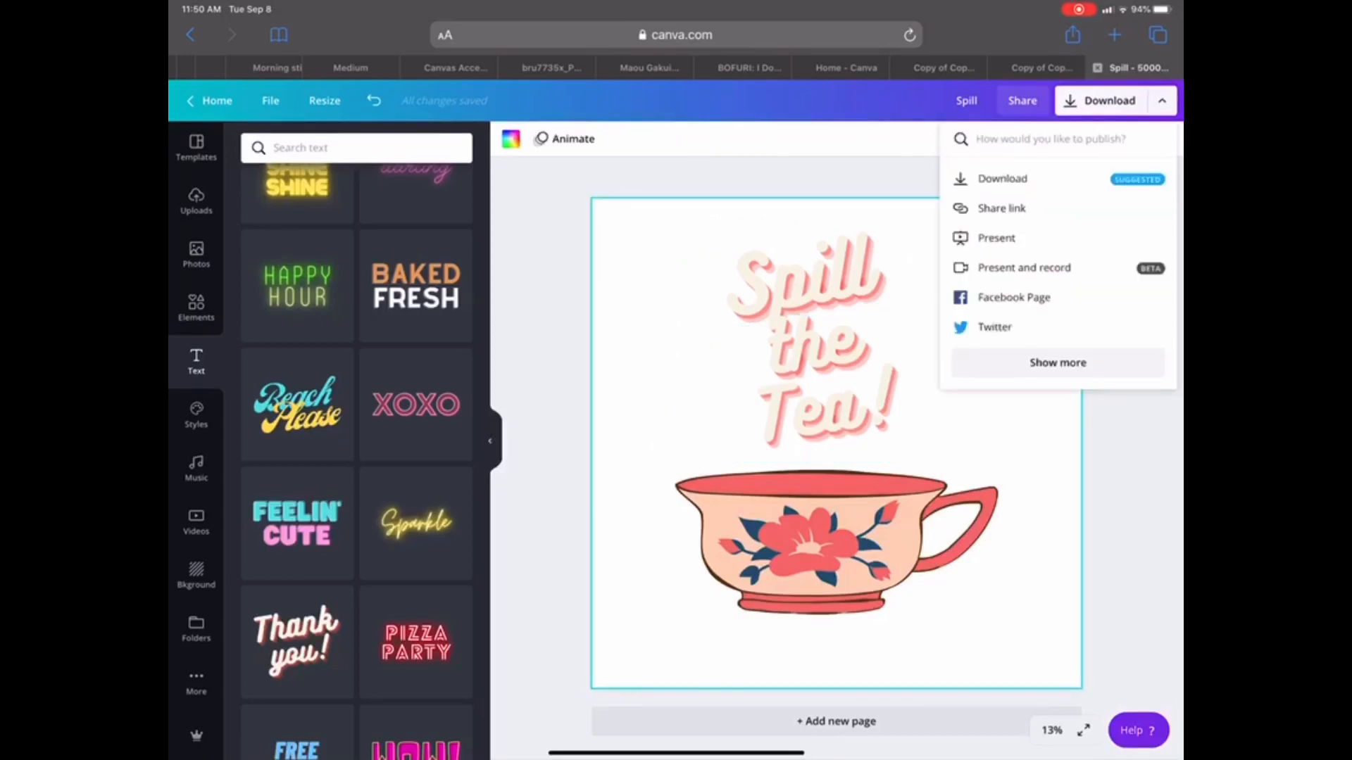
{"action": "left_click", "coordinate": [1001, 178]}
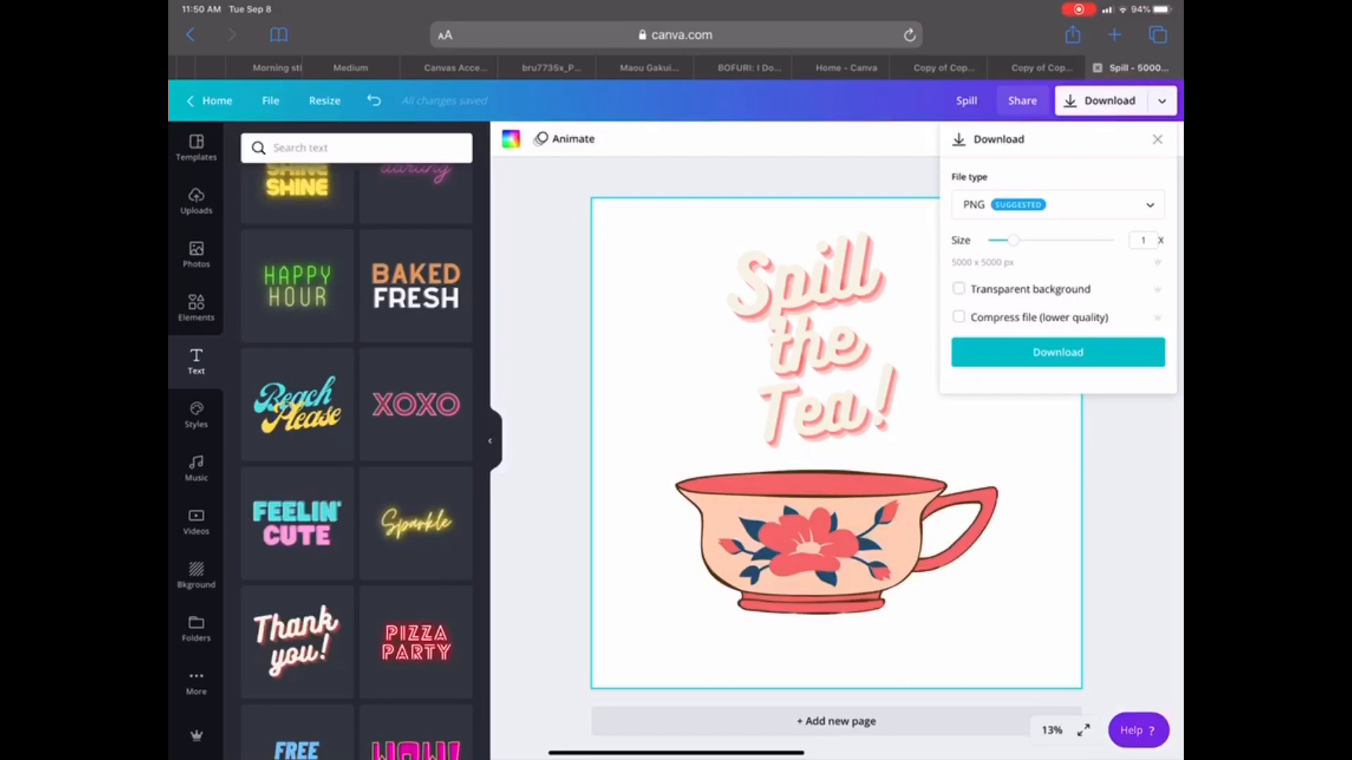